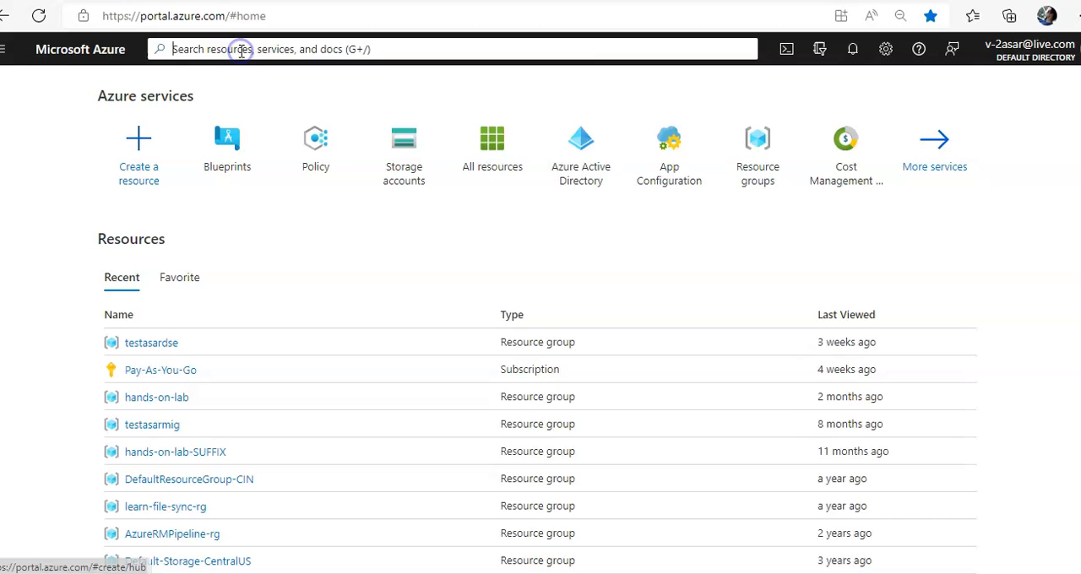
# Search for 'azure monitor' and open the Monitor service from the results.
pyautogui.write('azure')
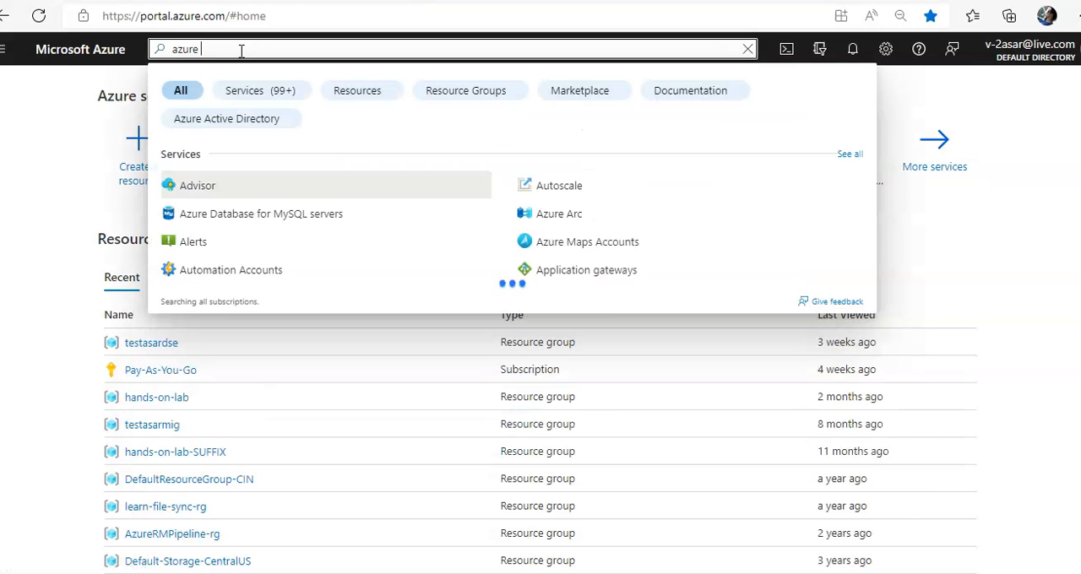
pyautogui.write('monitor')
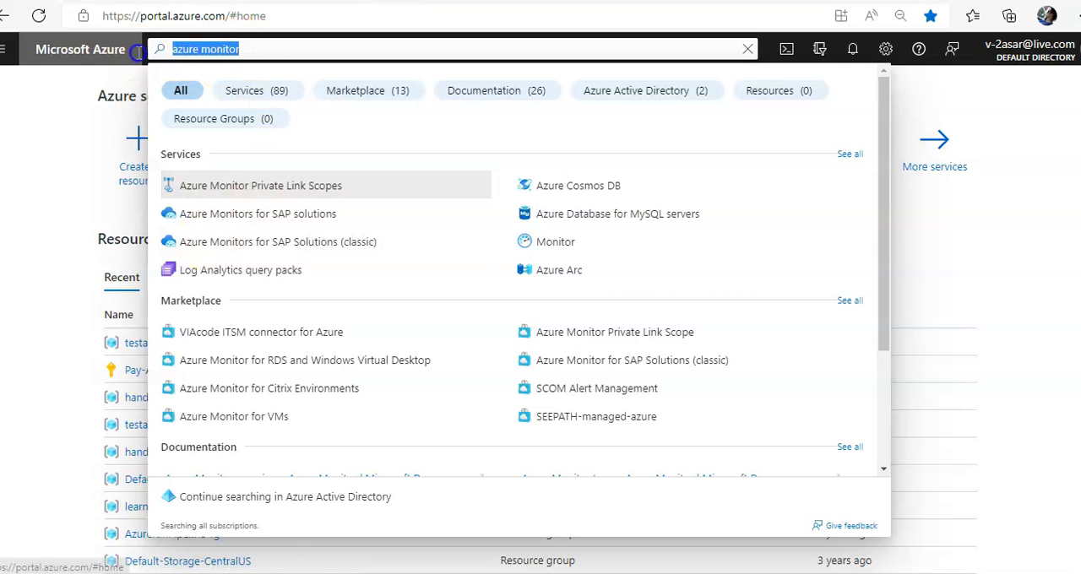
pyautogui.write('moni')
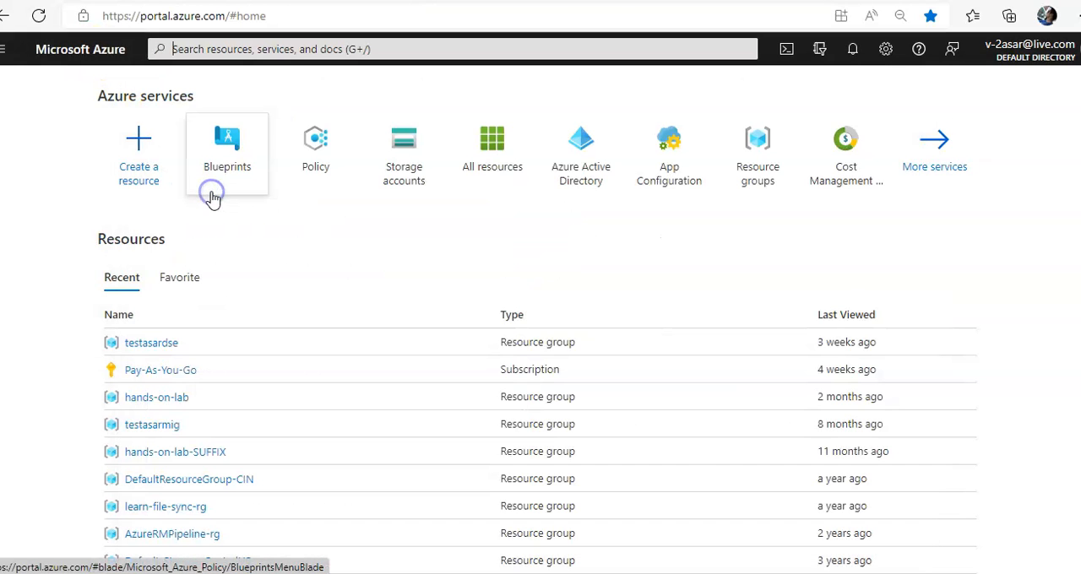
pyautogui.click(227, 154)
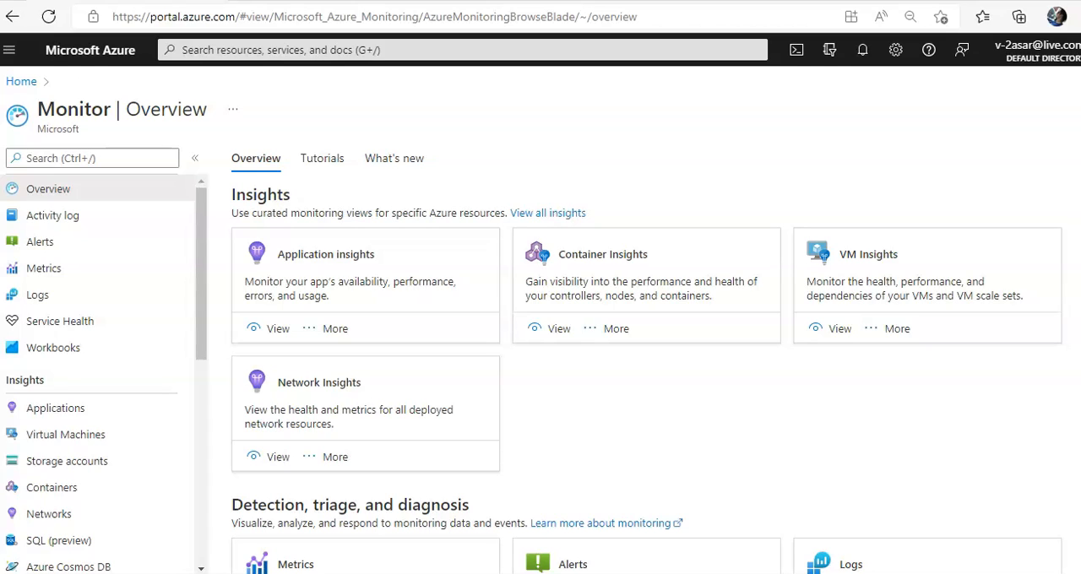
pyautogui.moveTo(393, 159)
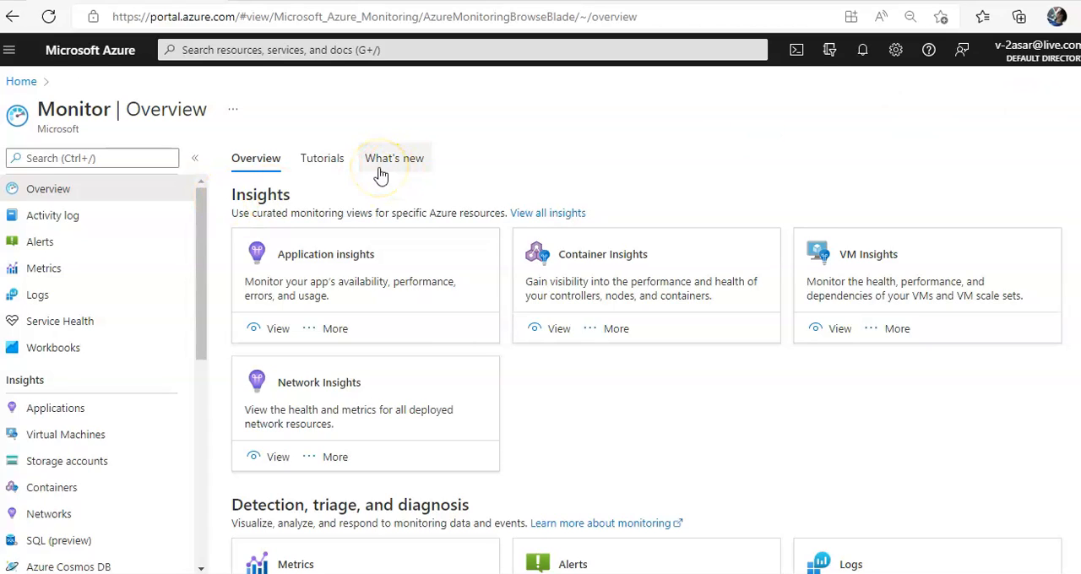
pyautogui.moveTo(381, 169)
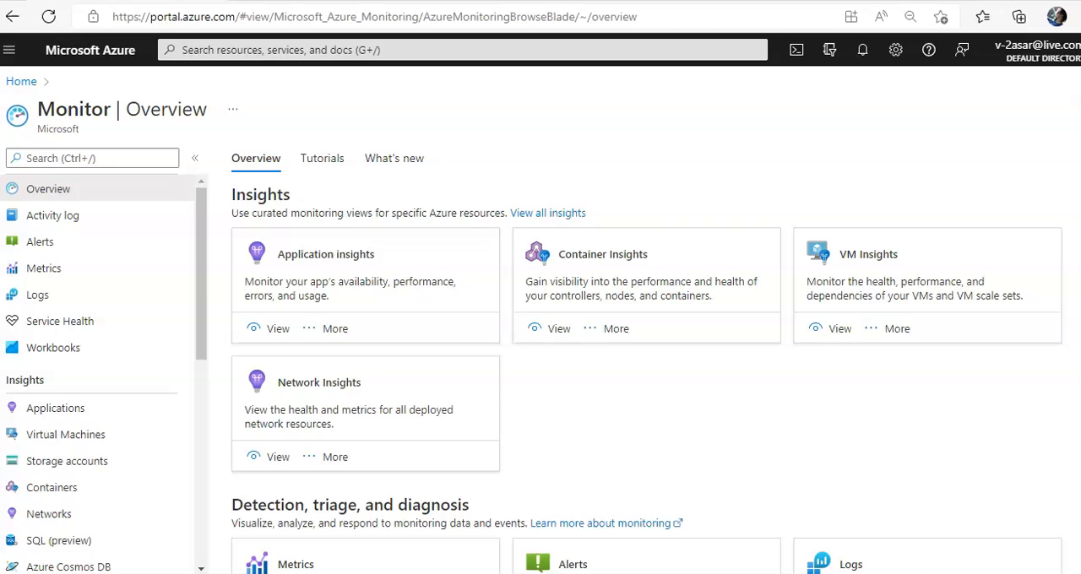
# Scroll through the Monitor left menu down to Insights Hub and Settings.
pyautogui.scroll(-3)
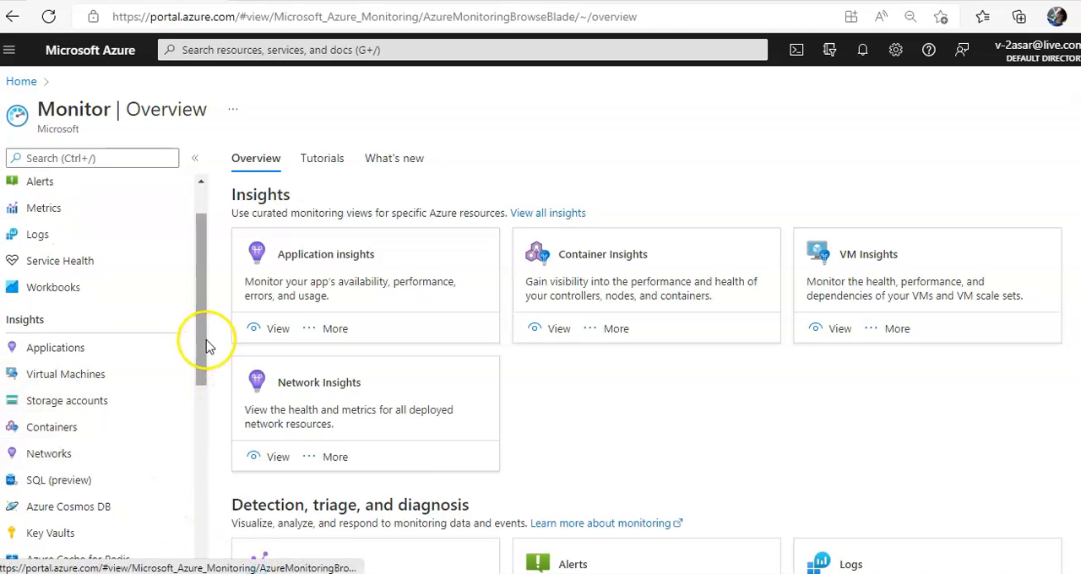
pyautogui.scroll(-3)
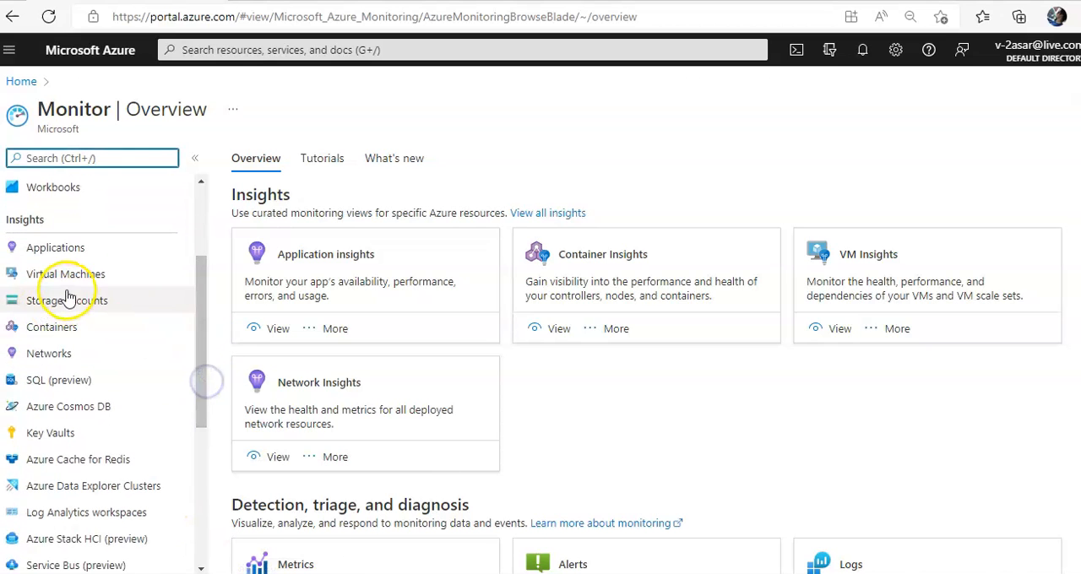
pyautogui.moveTo(56, 246)
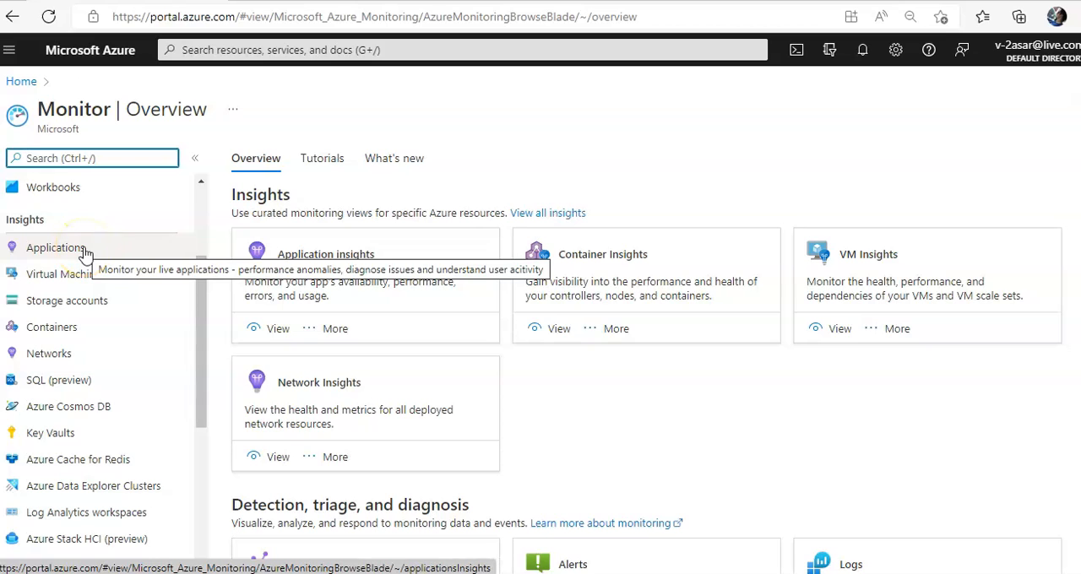
pyautogui.moveTo(84, 300)
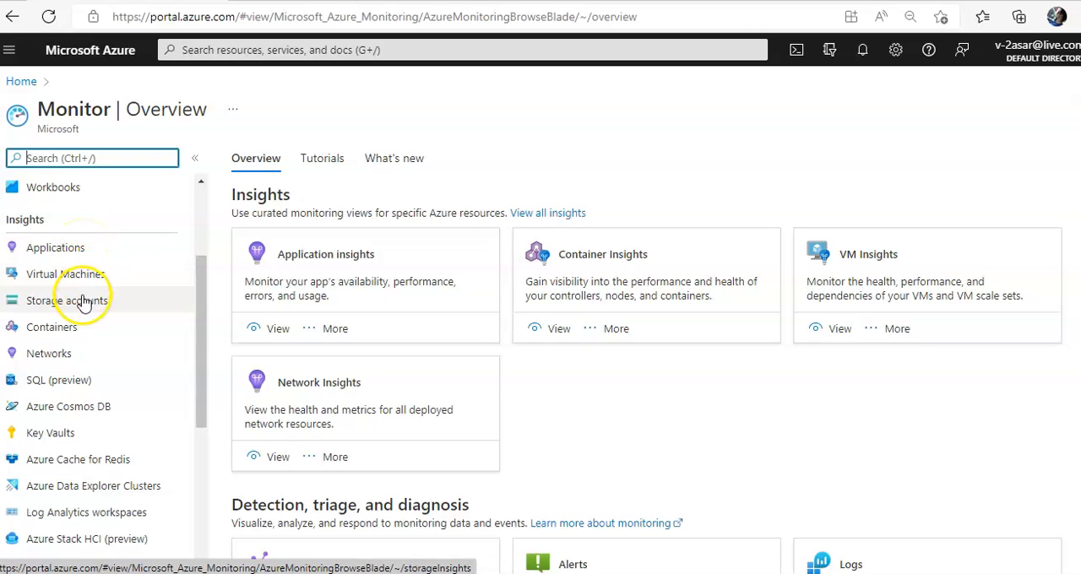
pyautogui.scroll(-3)
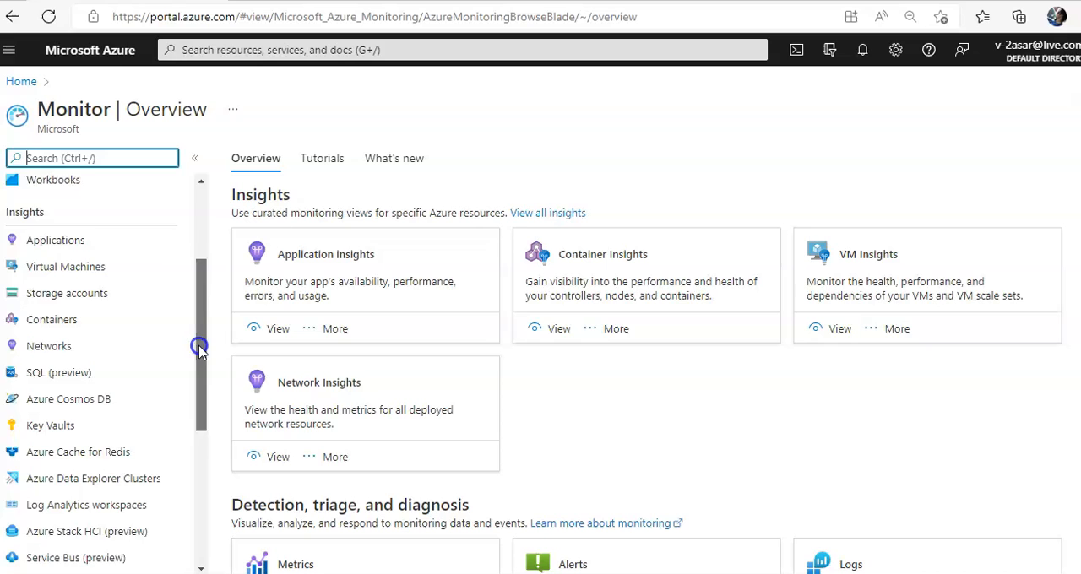
pyautogui.scroll(-3)
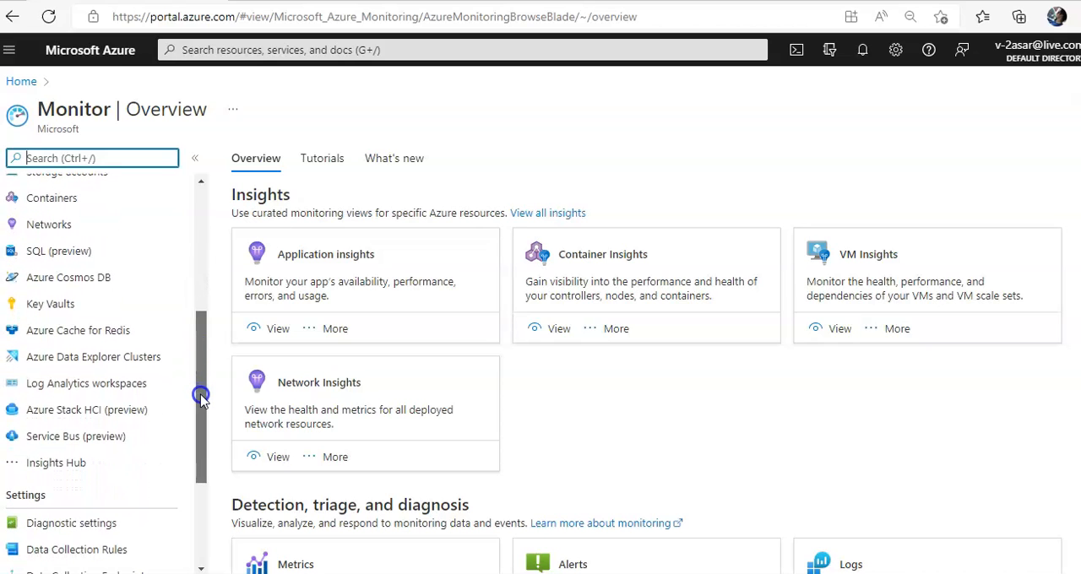
pyautogui.moveTo(109, 356)
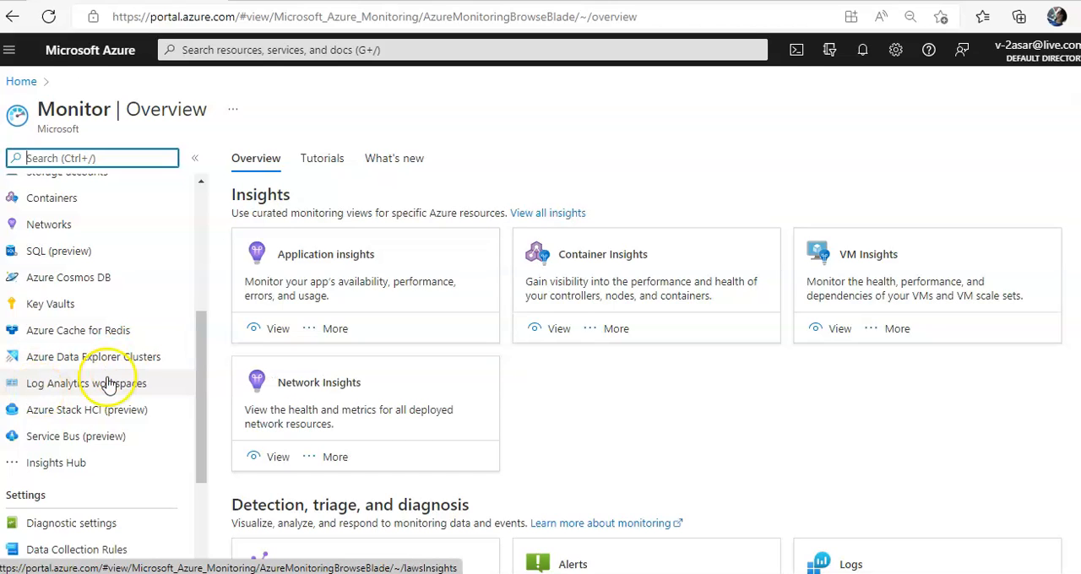
pyautogui.moveTo(84, 381)
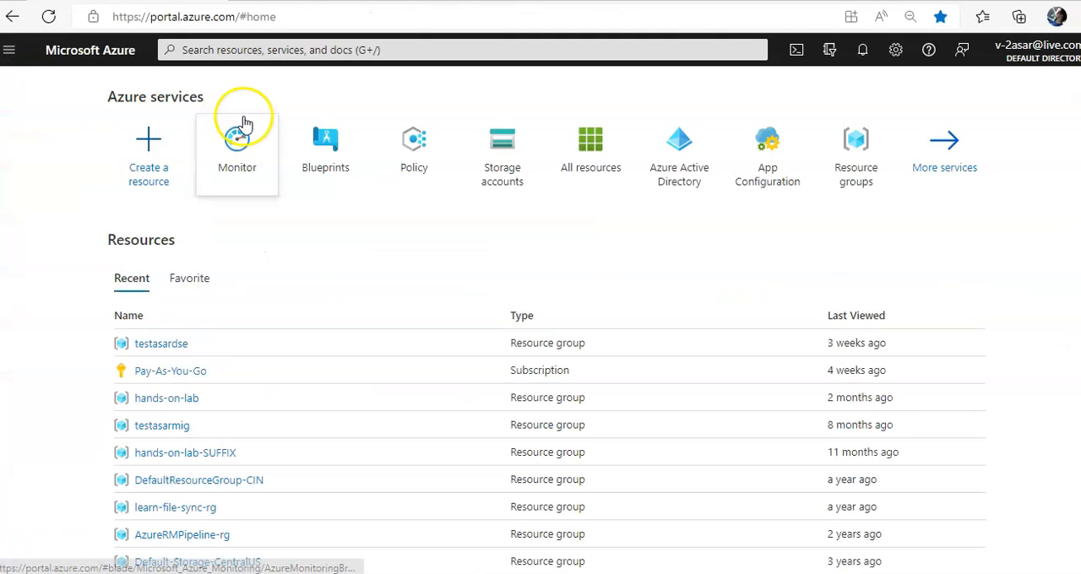
# Start Create a resource and choose Virtual machine to open the creation form.
pyautogui.click(148, 155)
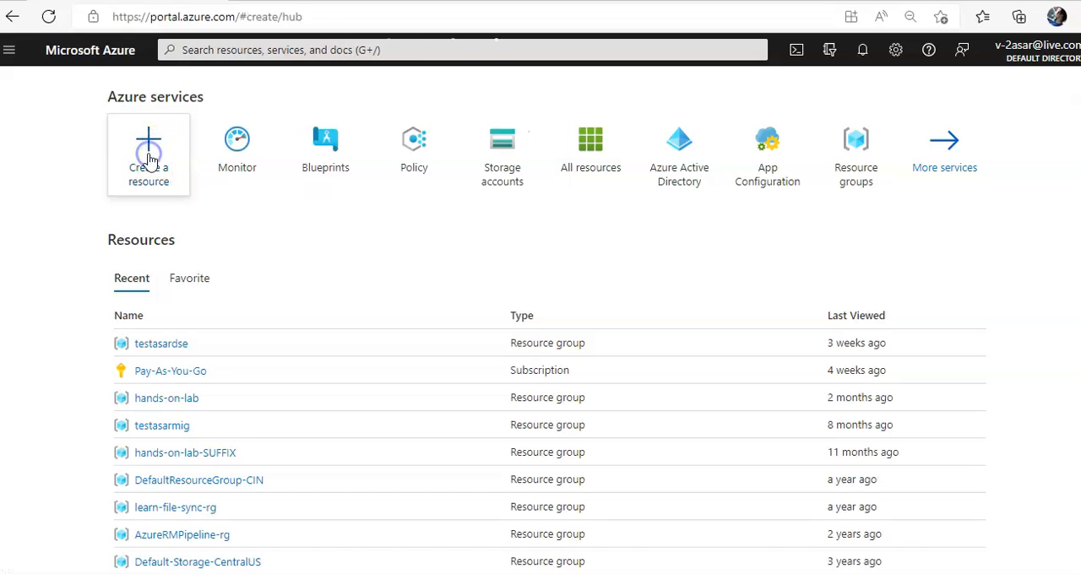
pyautogui.click(149, 160)
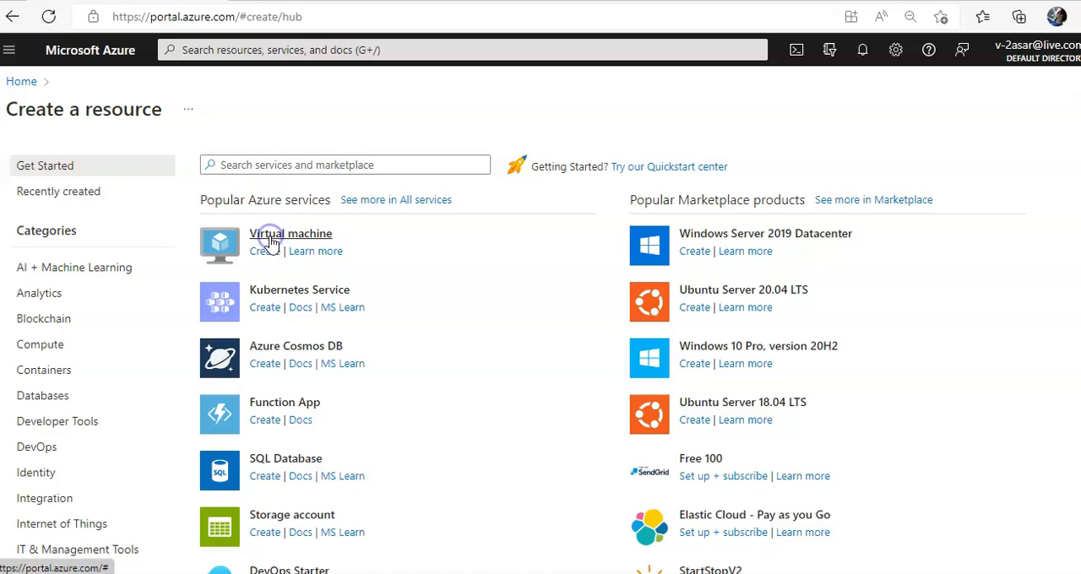
pyautogui.click(264, 250)
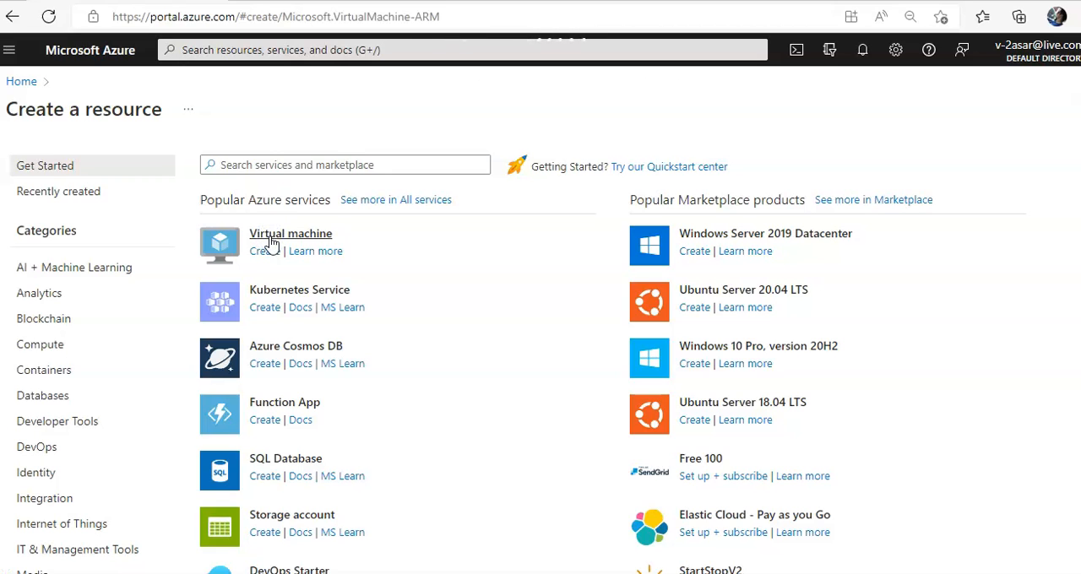
pyautogui.click(264, 250)
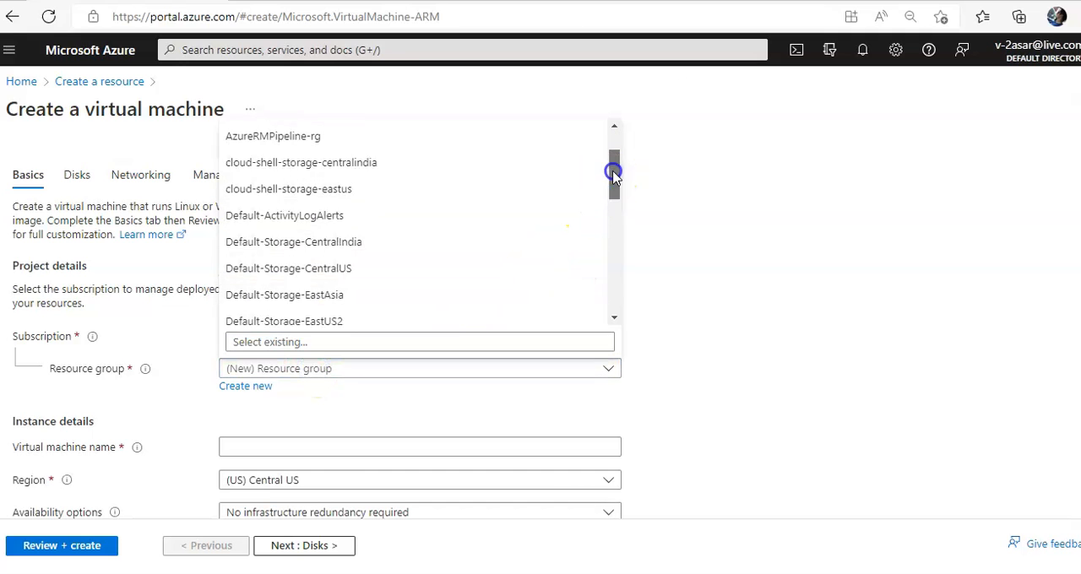
# Set resource group testasarmig, VM name testasa, and region East US.
pyautogui.scroll(-3)
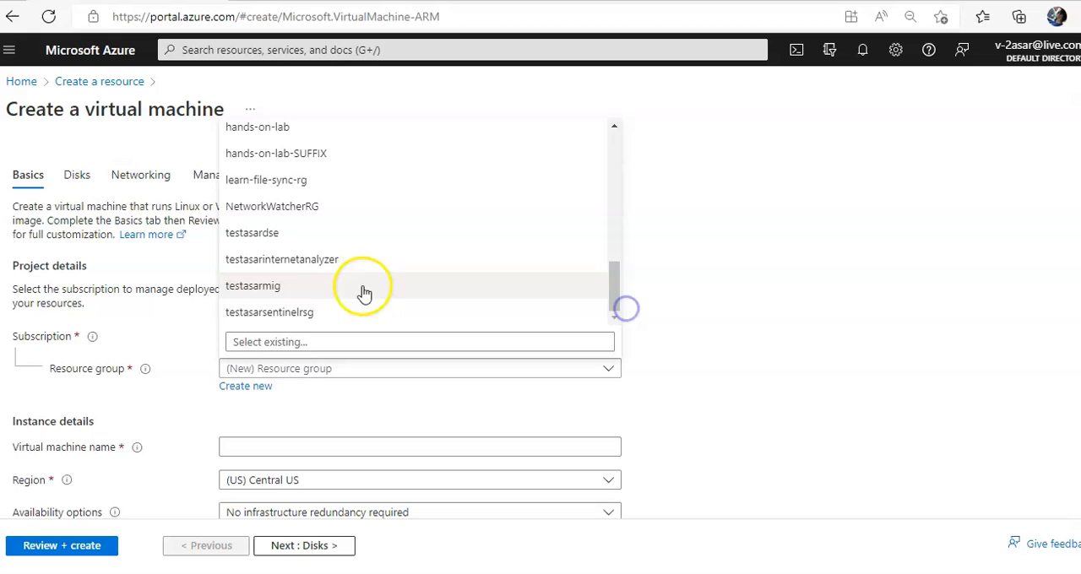
pyautogui.click(253, 285)
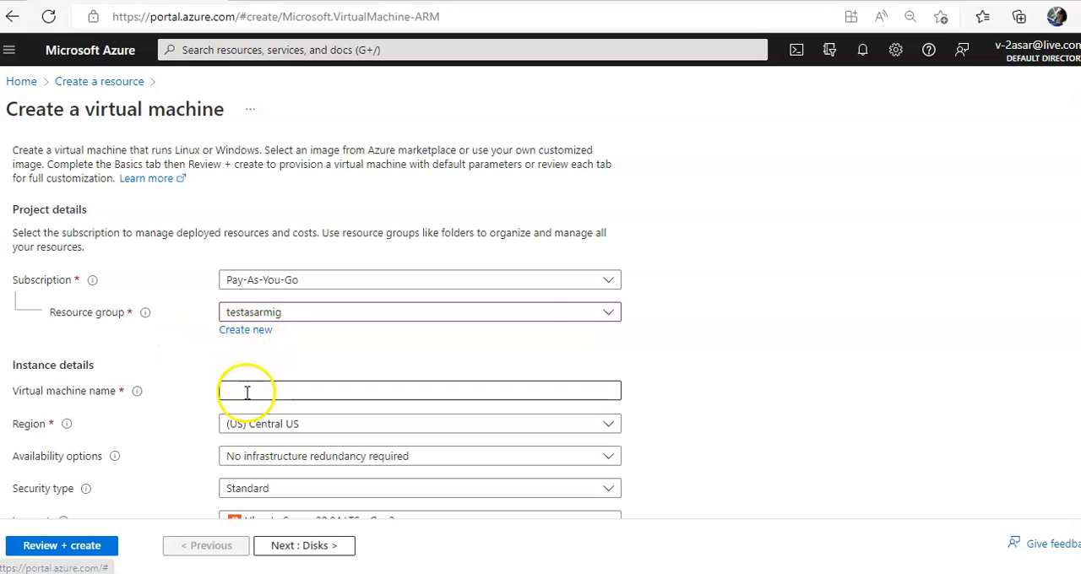
pyautogui.write('testasarvm')
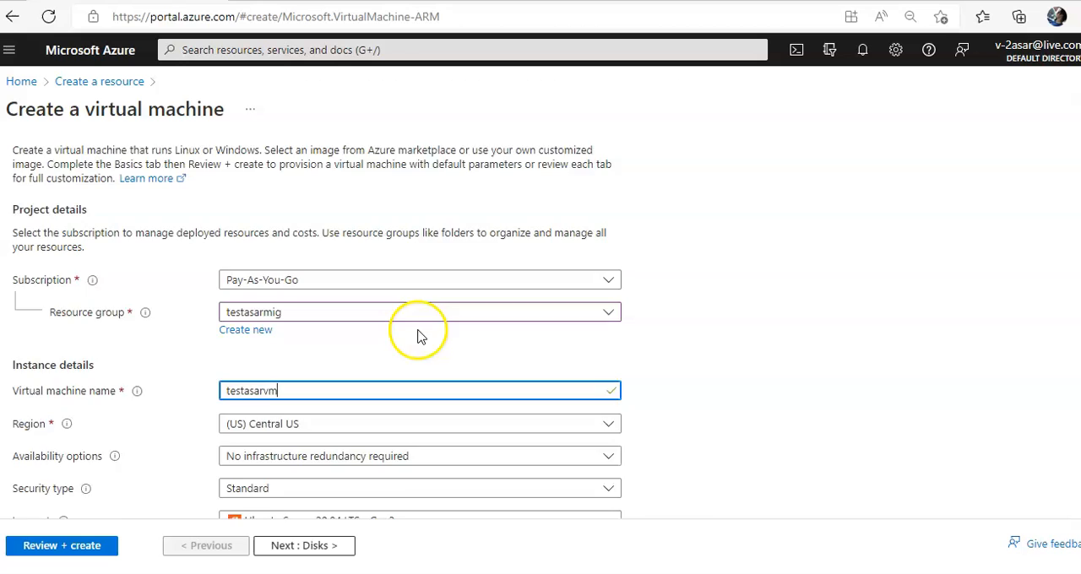
pyautogui.click(419, 423)
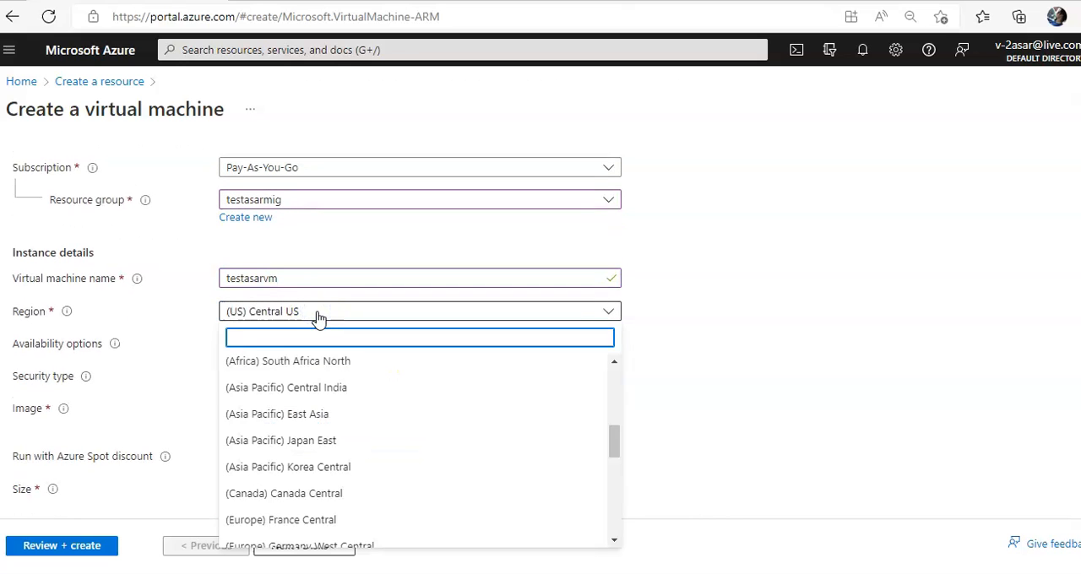
pyautogui.write('east u')
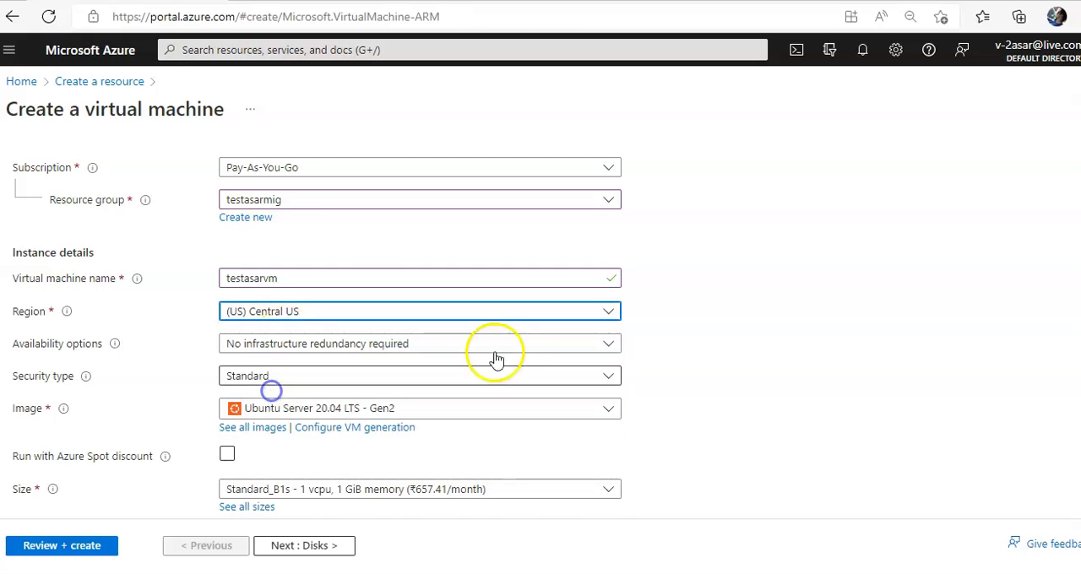
# Choose Windows Server 2019 Datacenter as the image and continue down the Basics form.
pyautogui.click(419, 409)
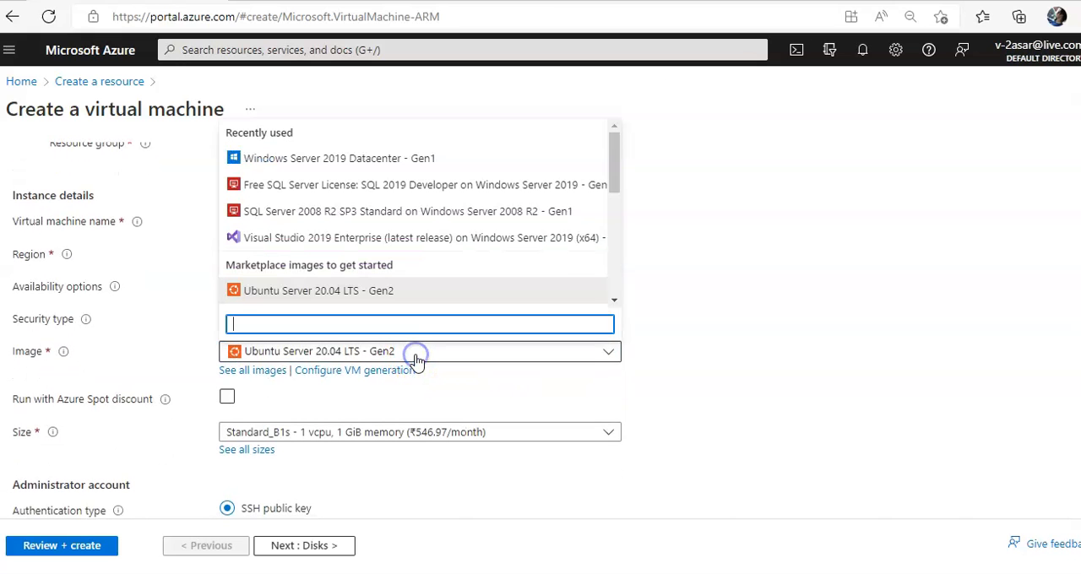
pyautogui.click(317, 290)
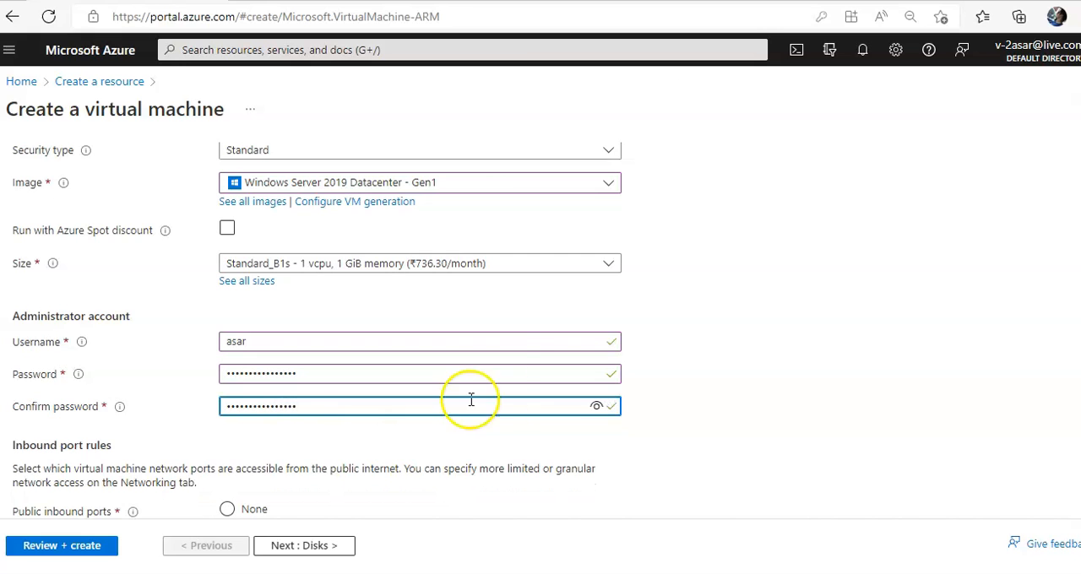
pyautogui.scroll(-3)
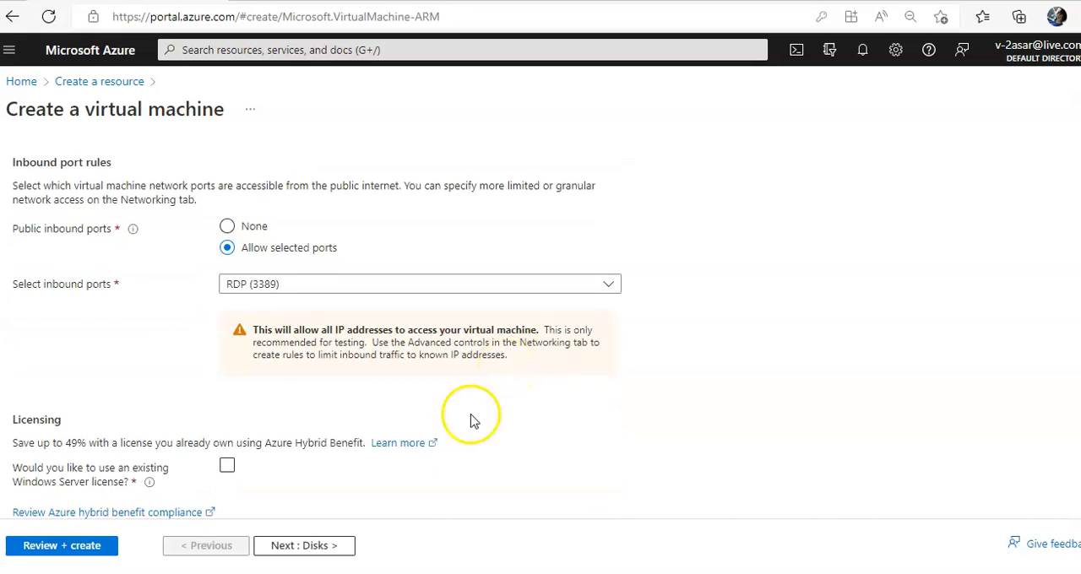
# Set the OS disk type to Standard SSD on Disks and proceed to Networking.
pyautogui.click(304, 543)
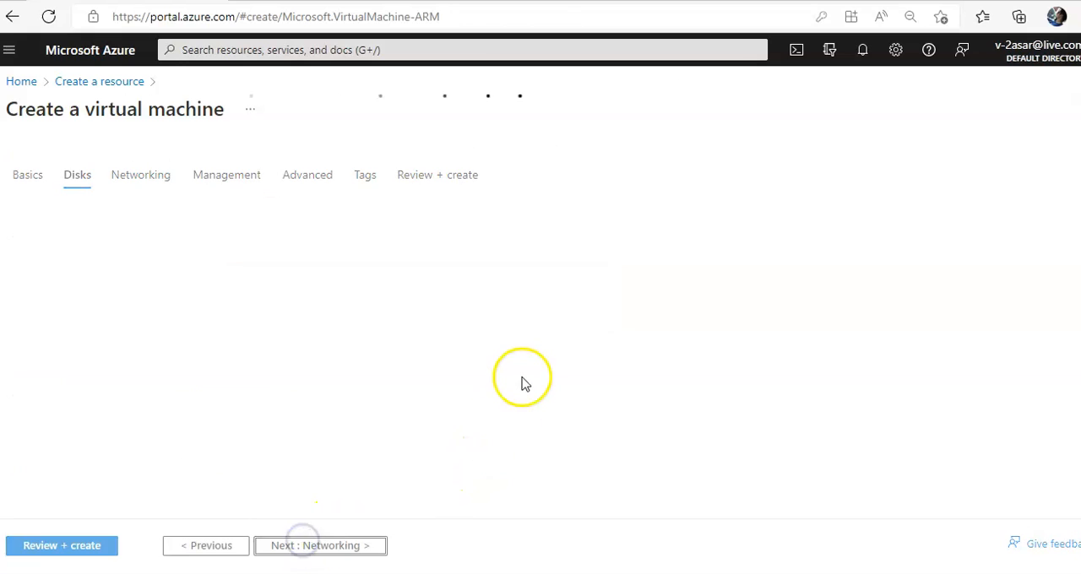
pyautogui.click(419, 269)
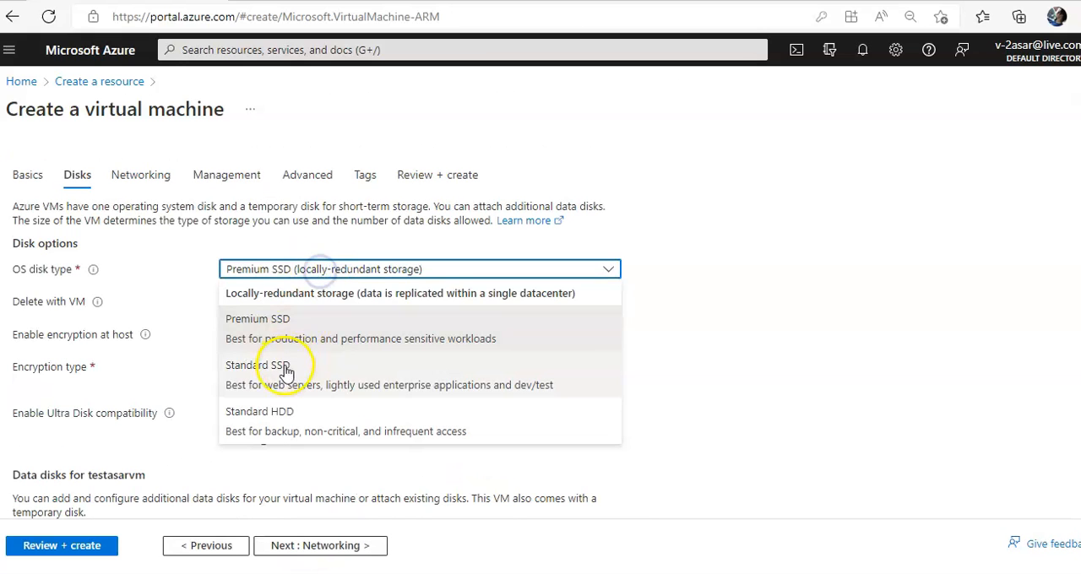
pyautogui.click(284, 365)
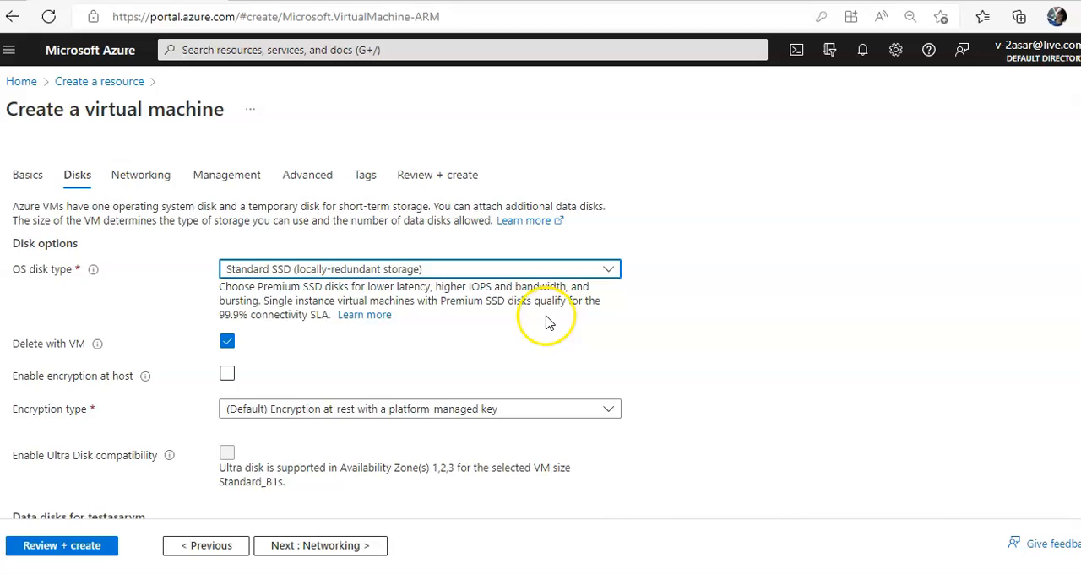
pyautogui.scroll(-3)
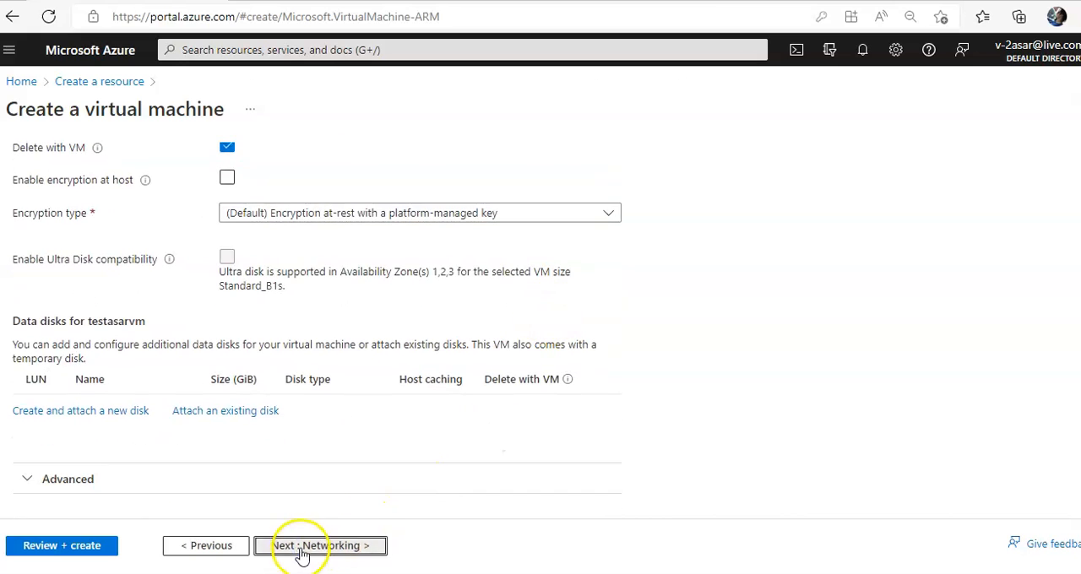
pyautogui.click(319, 543)
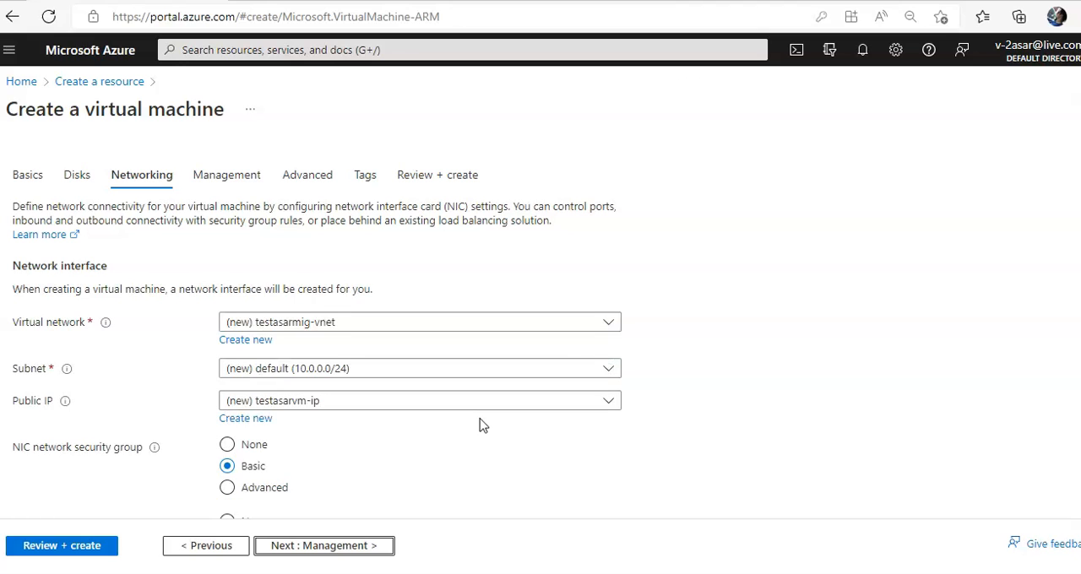
pyautogui.moveTo(395, 327)
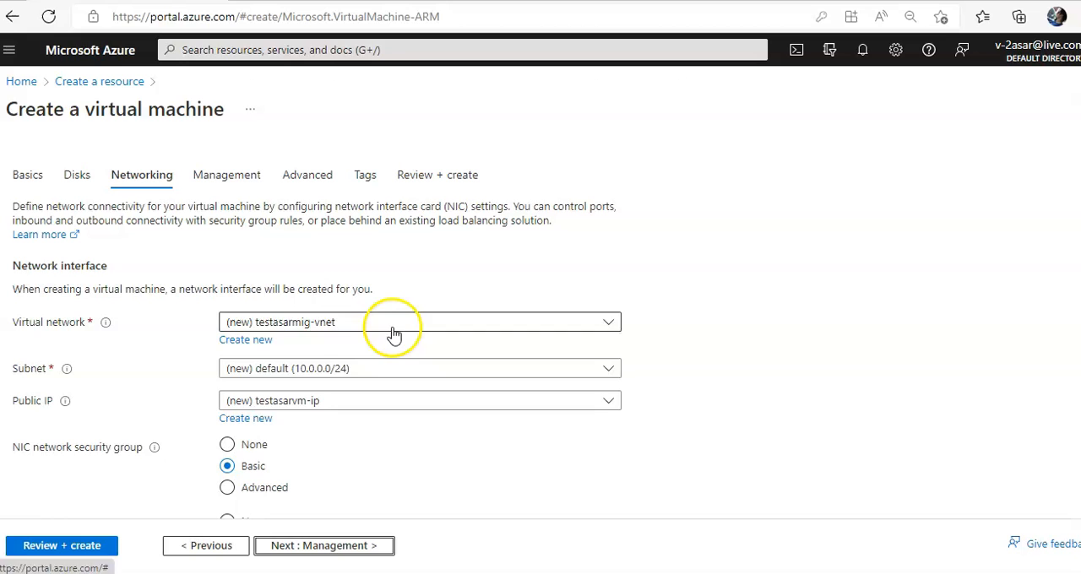
pyautogui.click(419, 321)
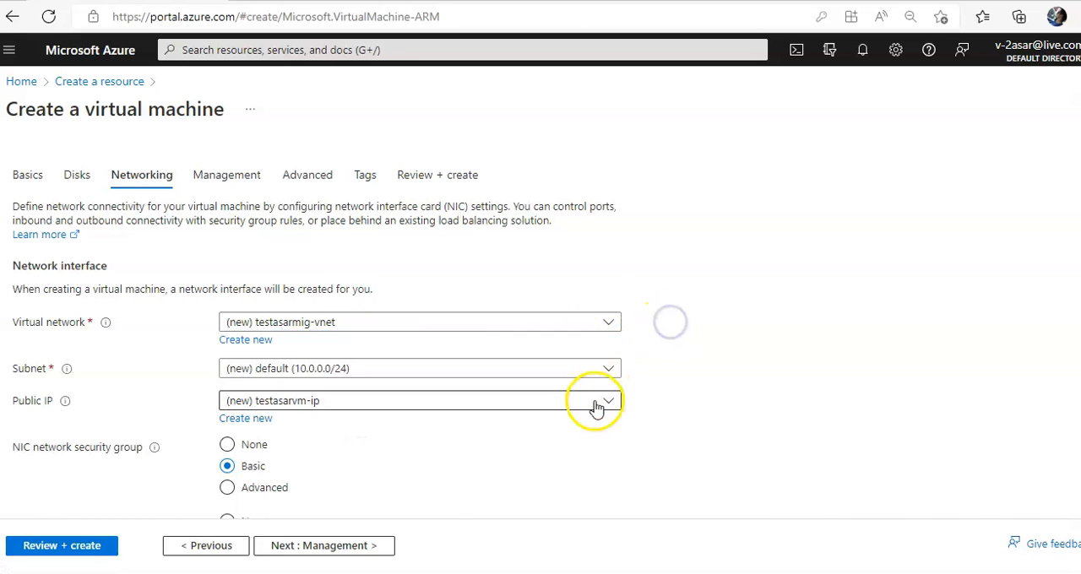
# Review the Standard B1s price (1.0086 INR/hr) after validation passes and create the VM.
pyautogui.click(437, 174)
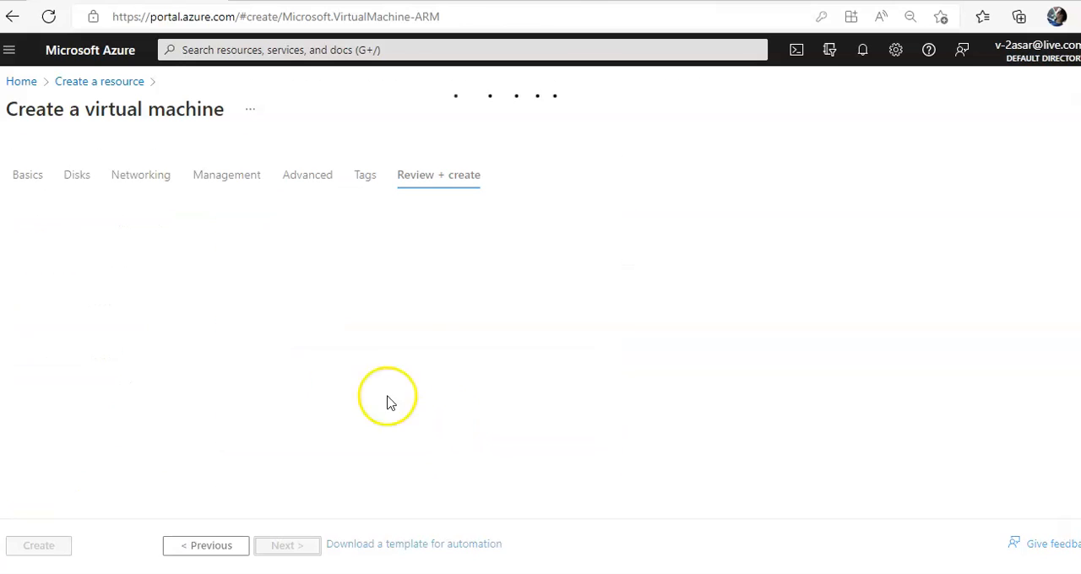
pyautogui.moveTo(344, 390)
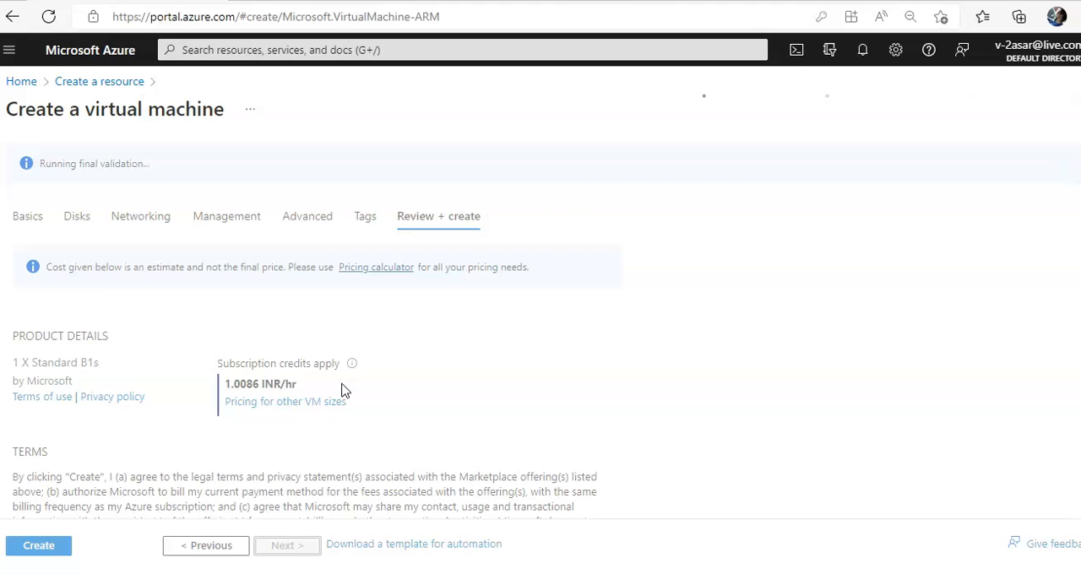
pyautogui.moveTo(493, 370)
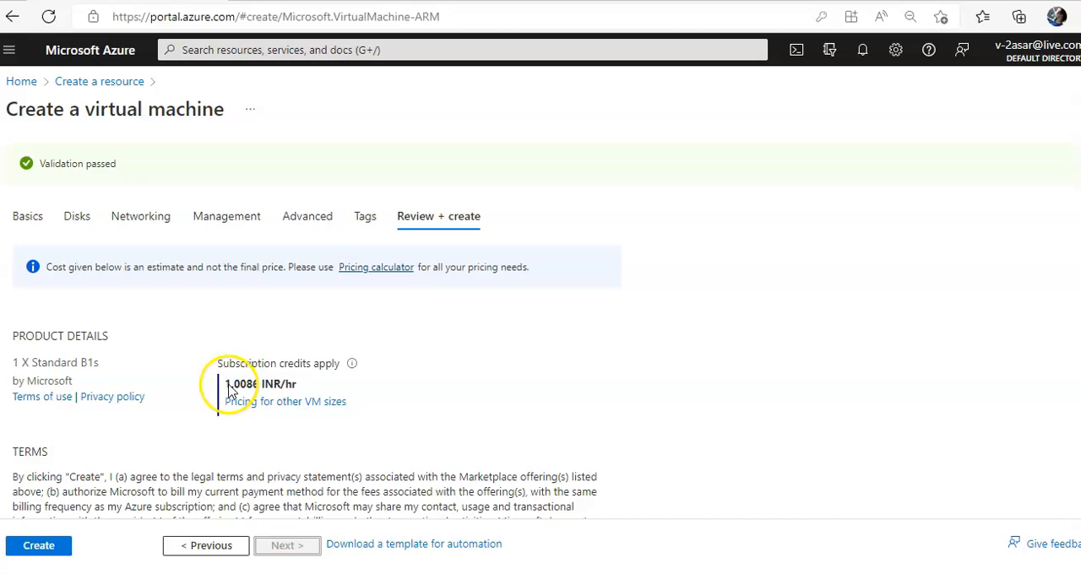
pyautogui.moveTo(230, 396)
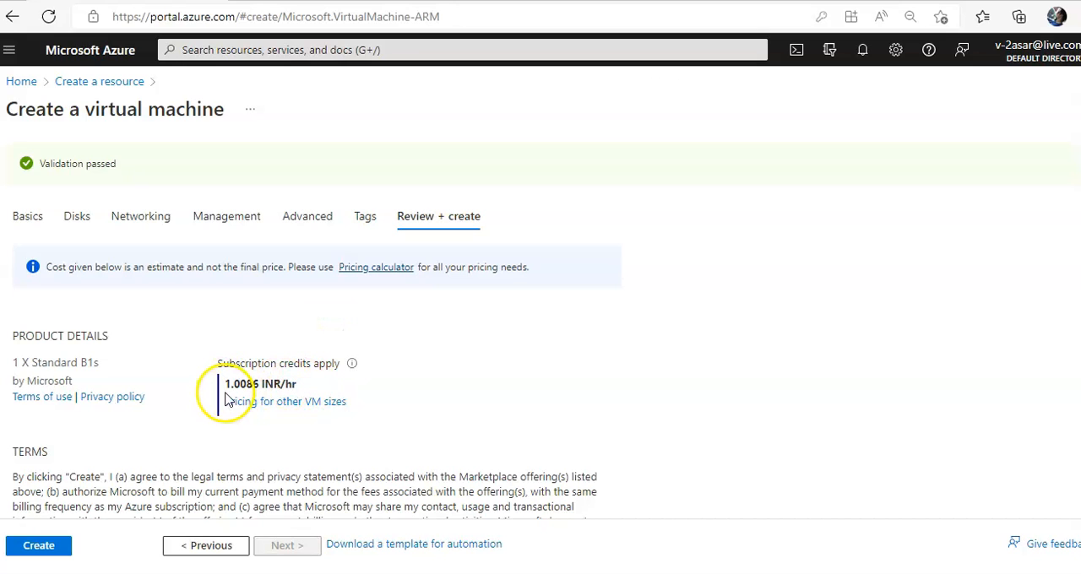
pyautogui.doubleClick(260, 383)
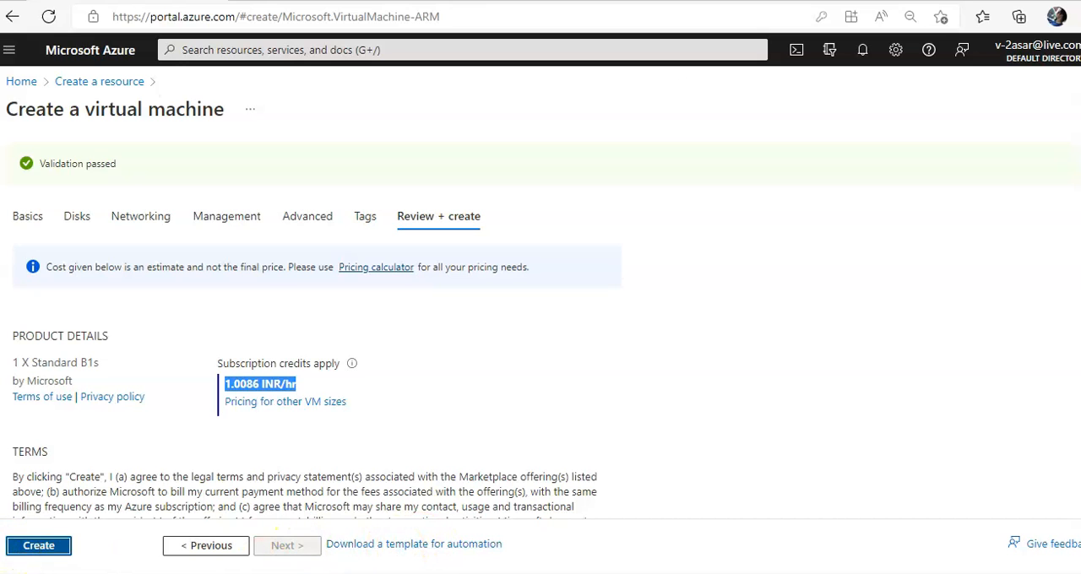
pyautogui.click(38, 544)
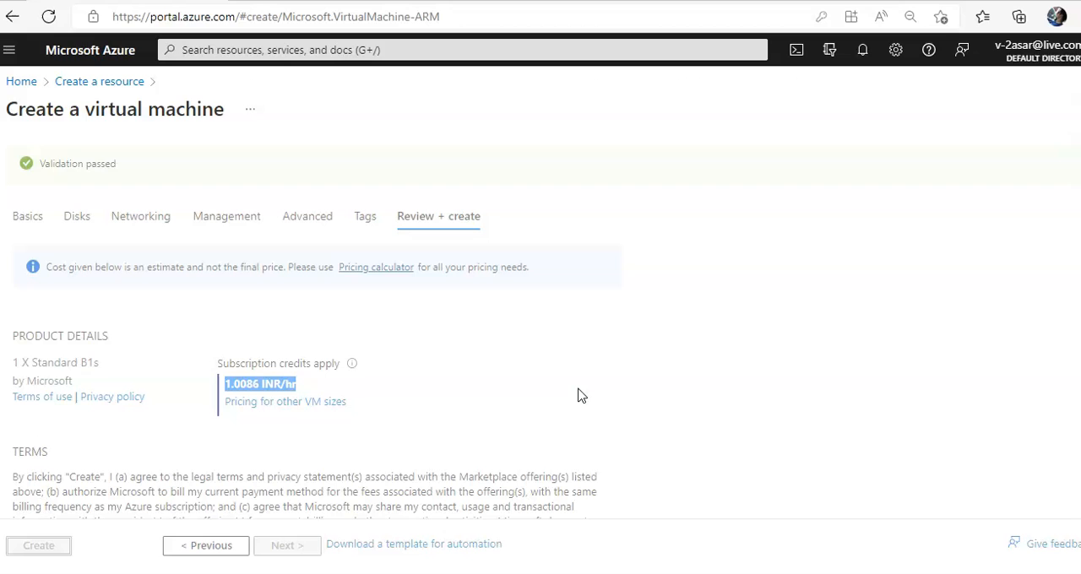
pyautogui.click(37, 544)
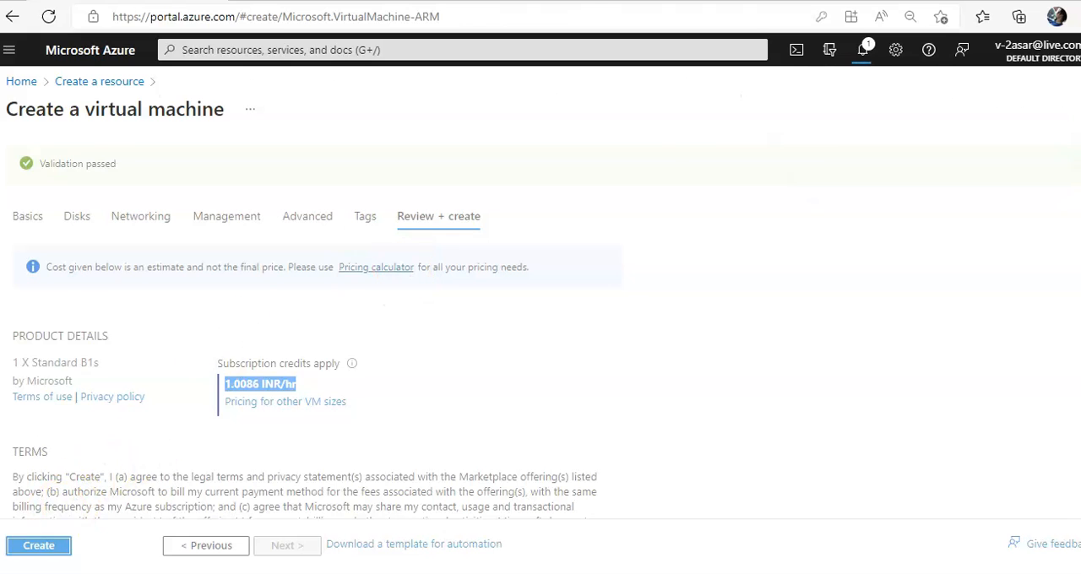
# Go to the deployed testasarvm resource from the completed deployment.
pyautogui.click(37, 543)
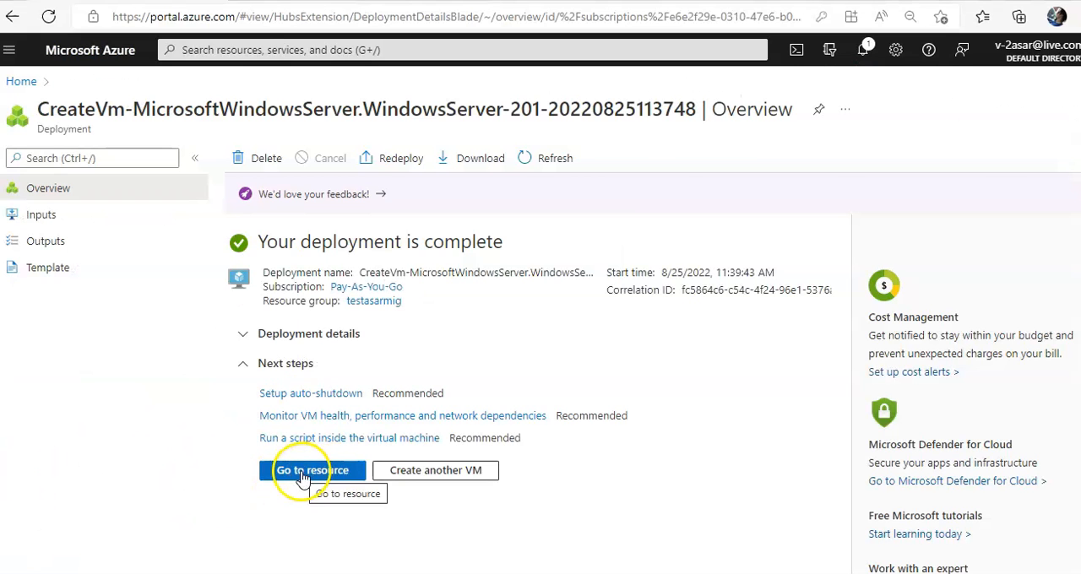
pyautogui.click(312, 469)
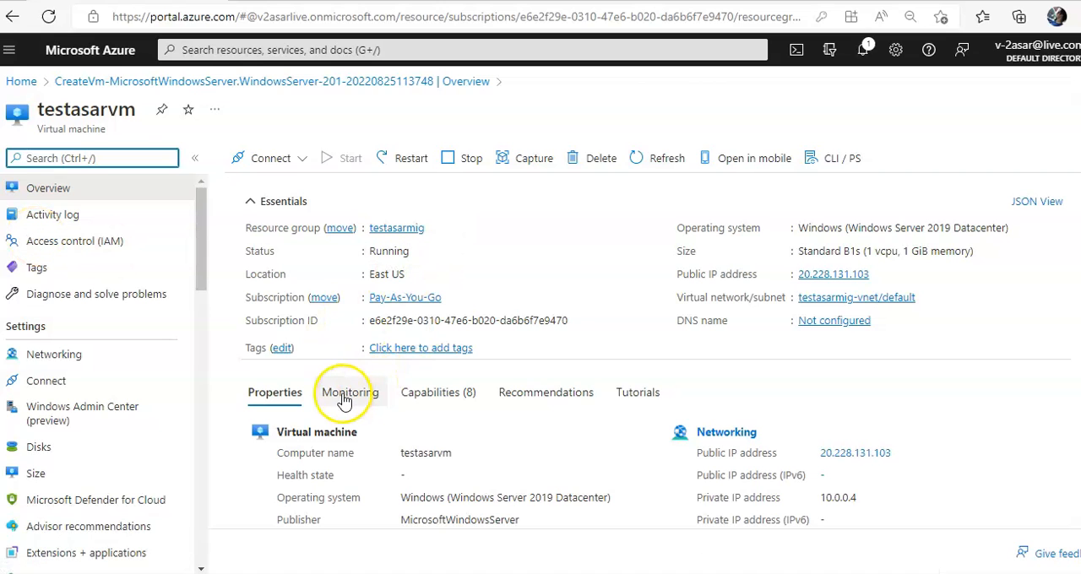
# Show the Monitoring section of testasarvm down to the CPU and network Key Metrics charts.
pyautogui.click(351, 392)
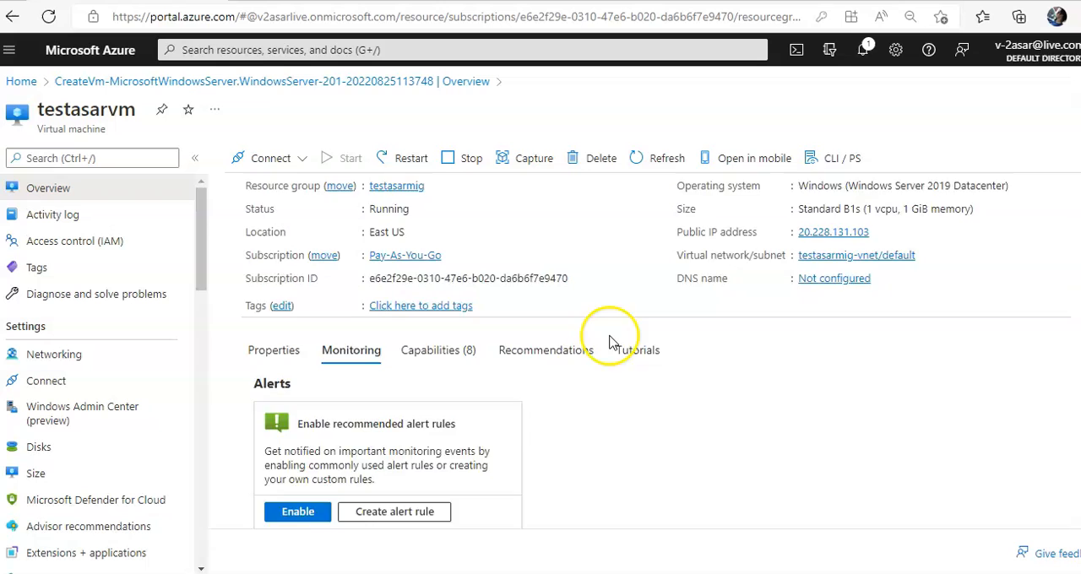
pyautogui.scroll(-3)
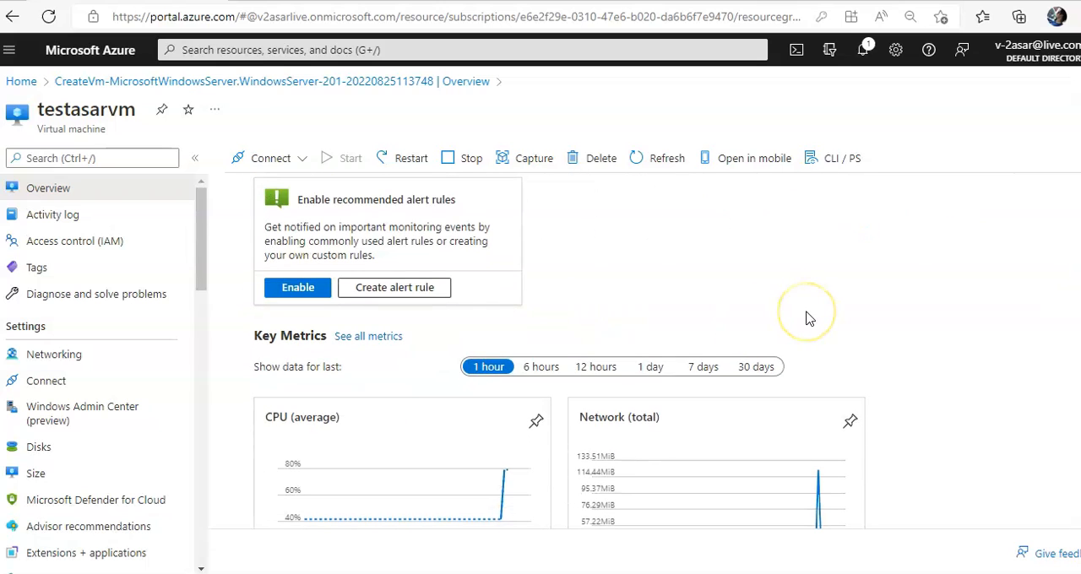
pyautogui.moveTo(807, 317)
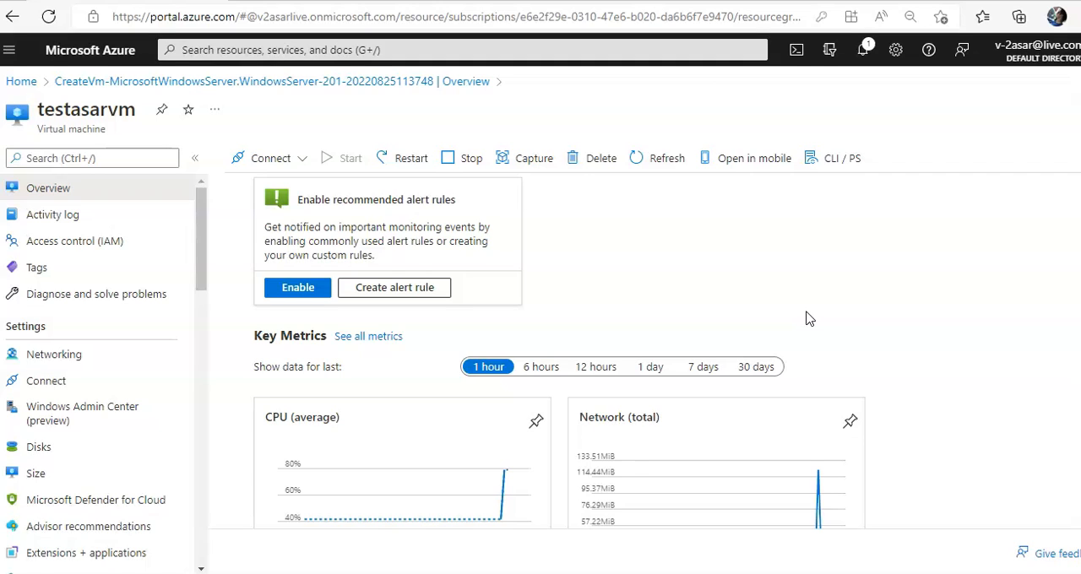
pyautogui.scroll(-3)
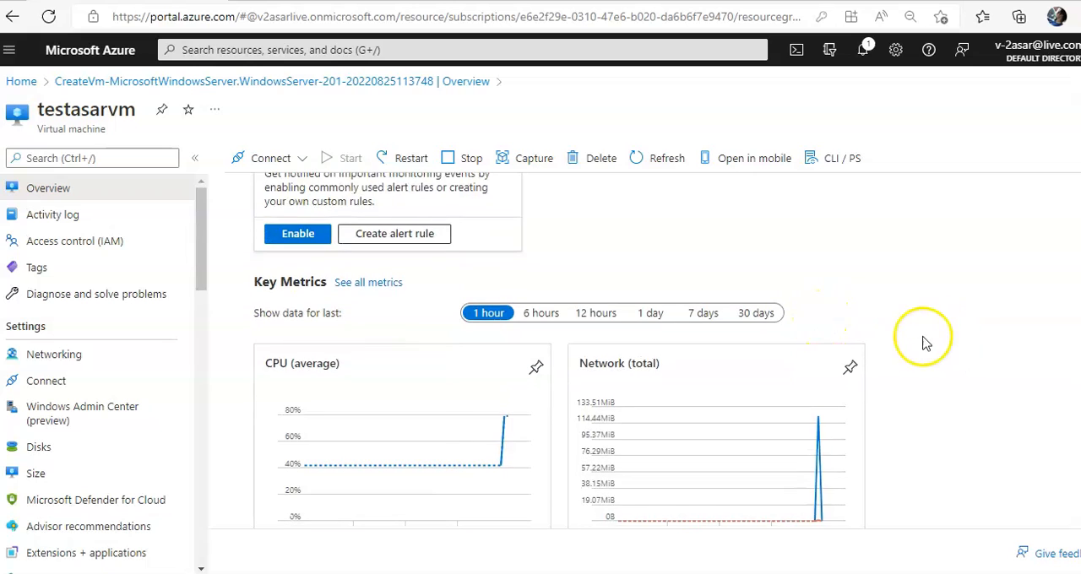
pyautogui.scroll(-3)
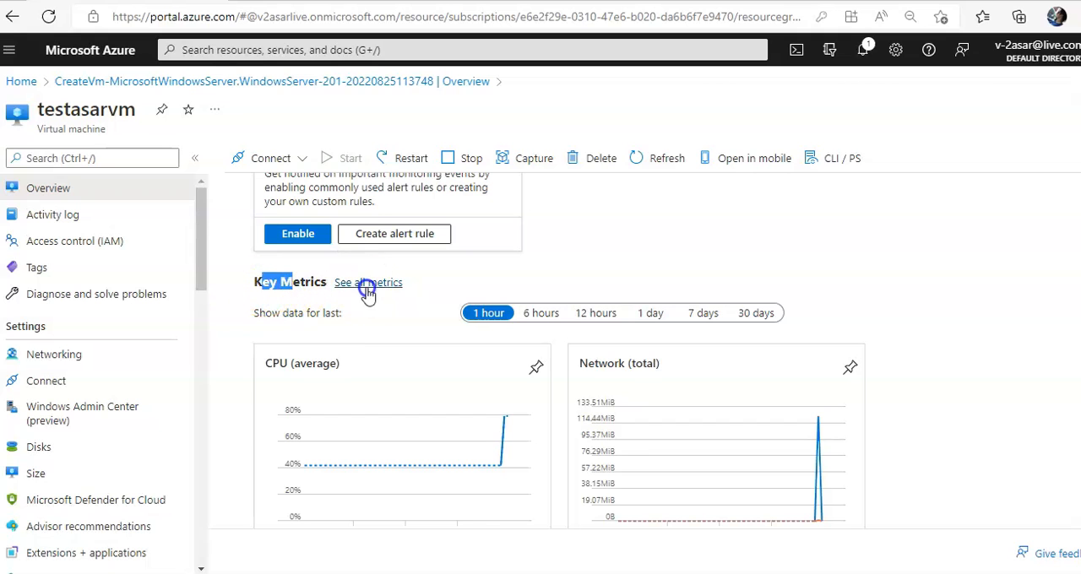
# Visit See all metrics briefly, then return to the testasarvm Overview.
pyautogui.click(368, 282)
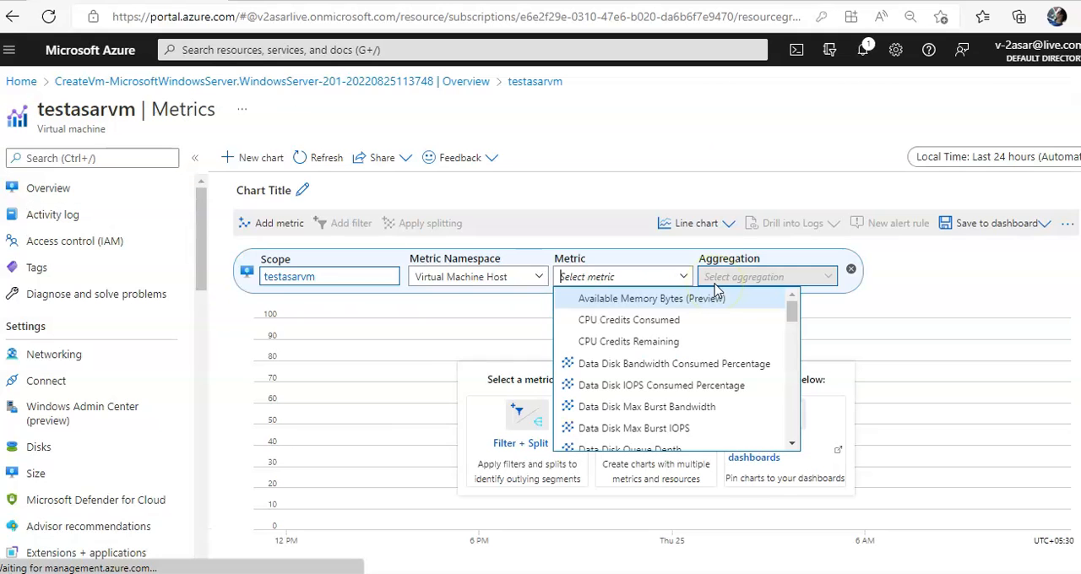
pyautogui.moveTo(655, 406)
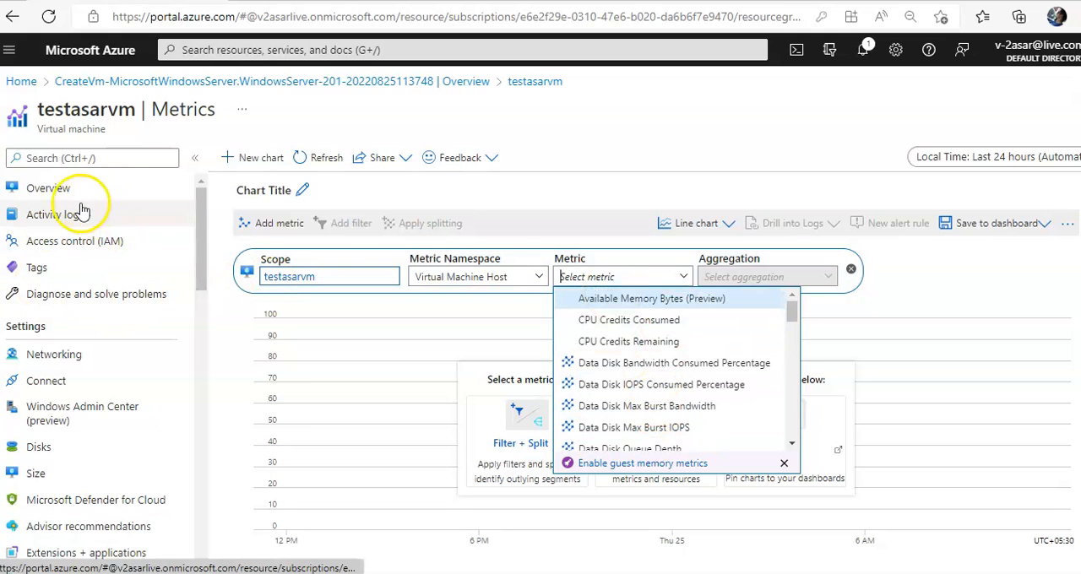
pyautogui.click(48, 187)
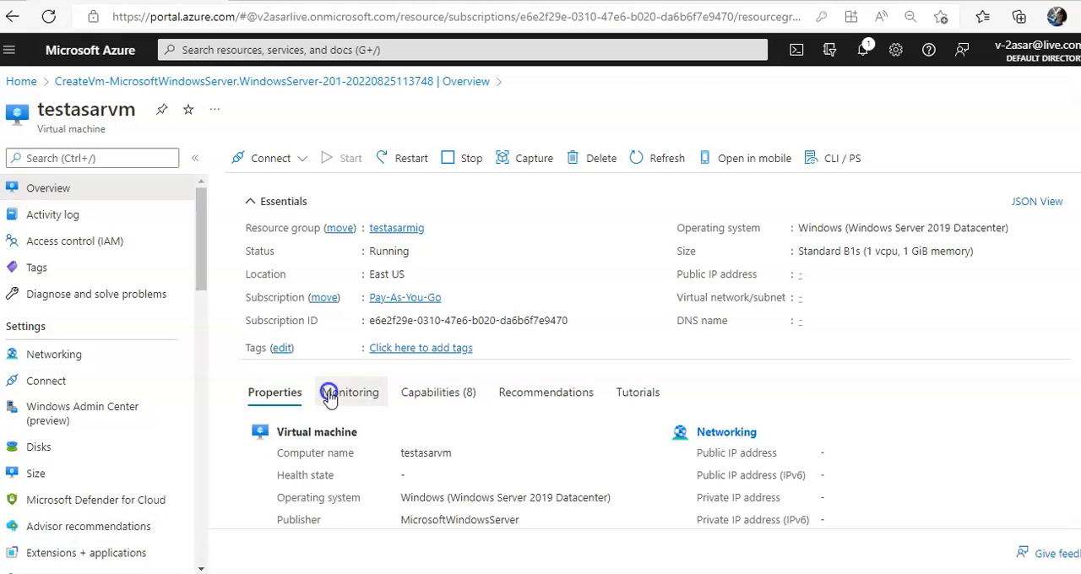
pyautogui.click(351, 391)
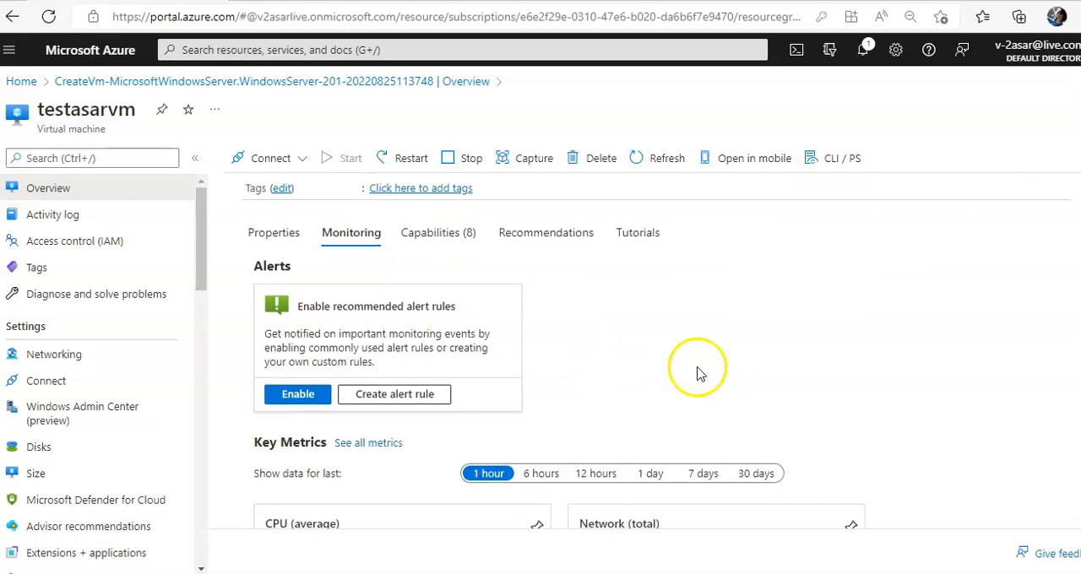
pyautogui.scroll(-3)
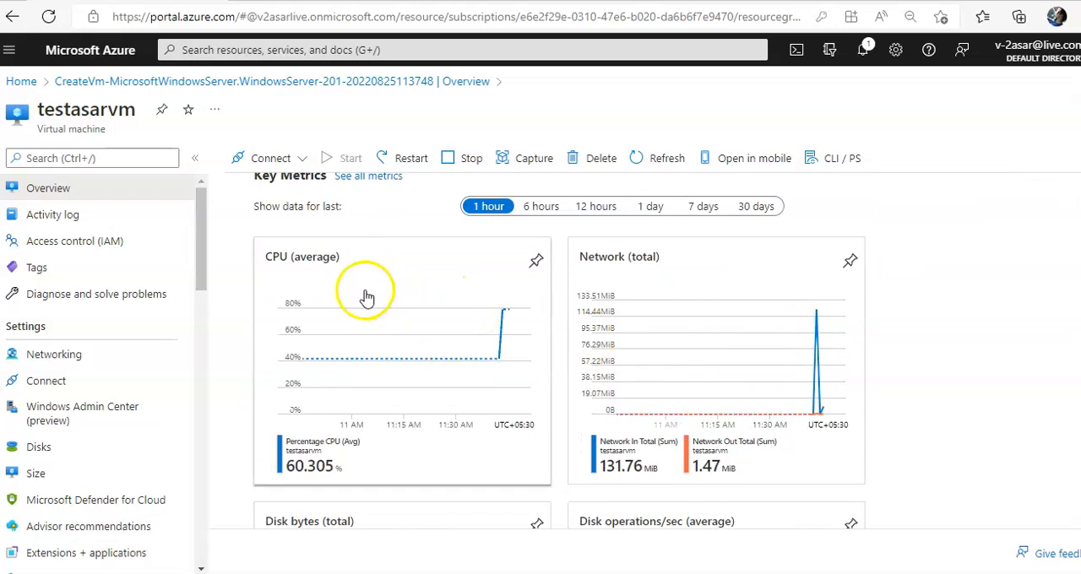
pyautogui.scroll(-3)
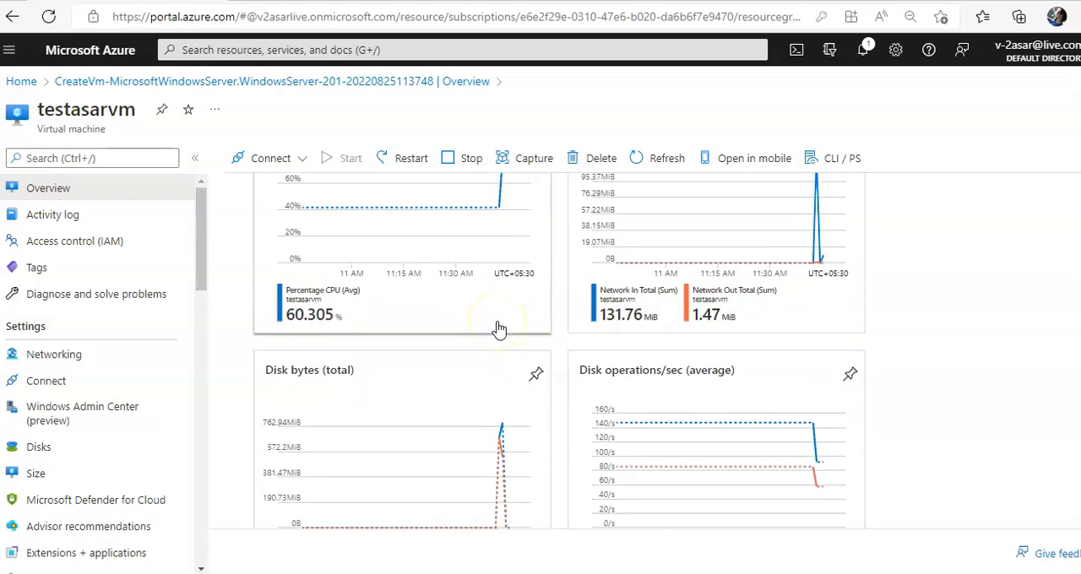
pyautogui.scroll(-3)
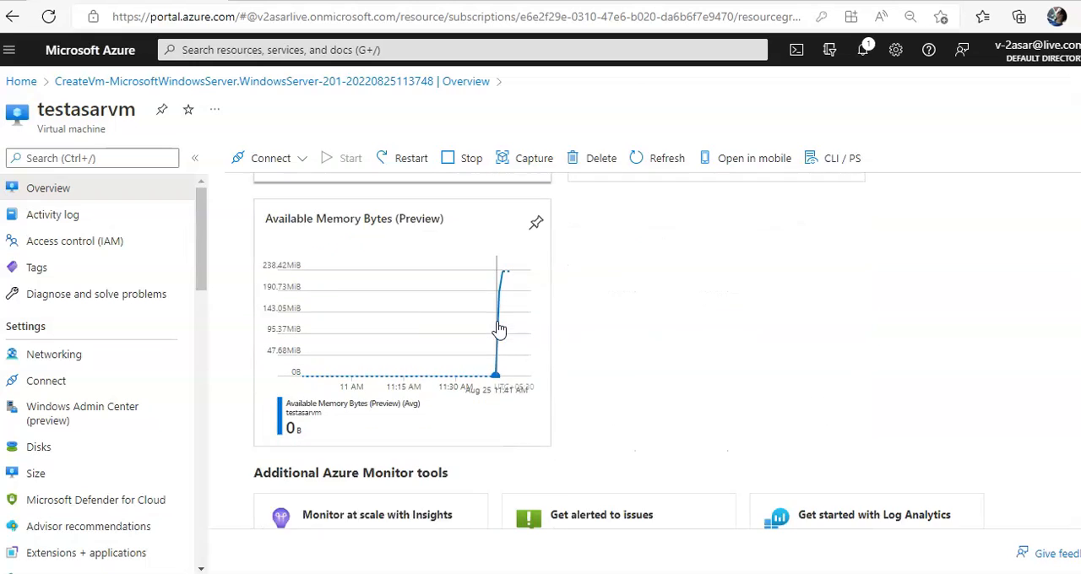
pyautogui.scroll(-3)
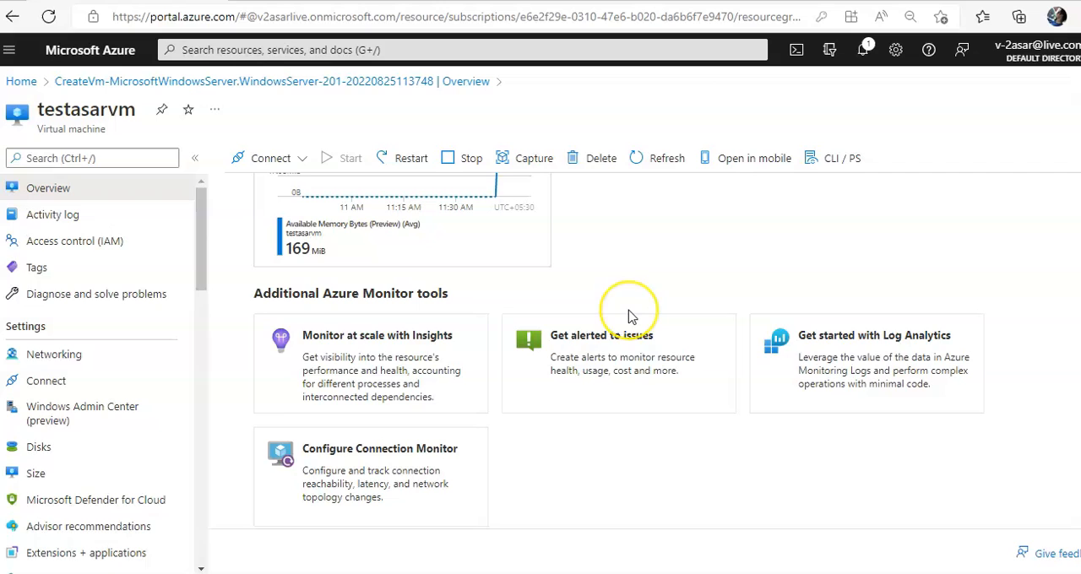
pyautogui.moveTo(628, 316)
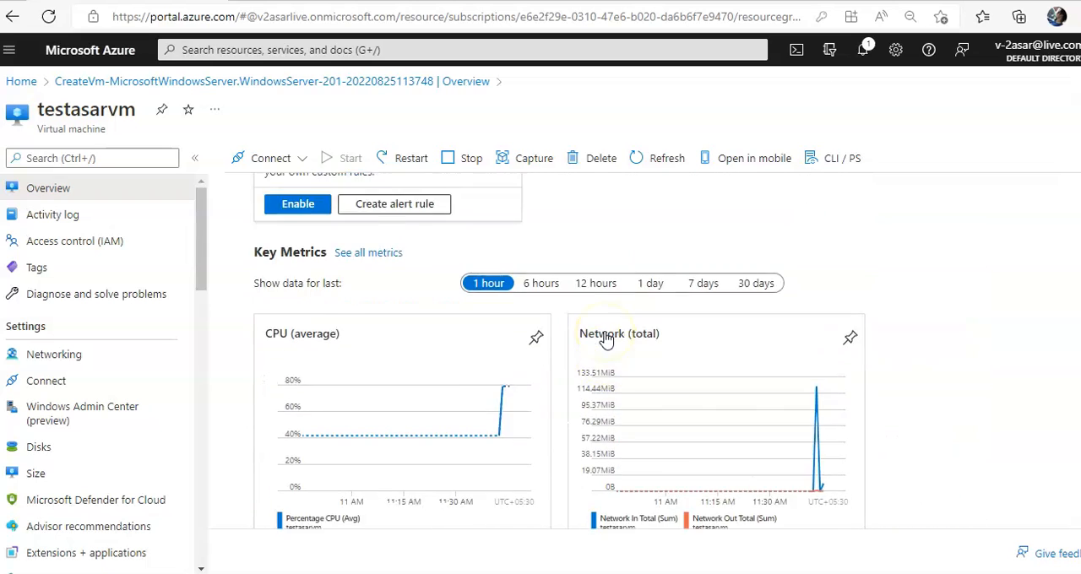
pyautogui.scroll(3)
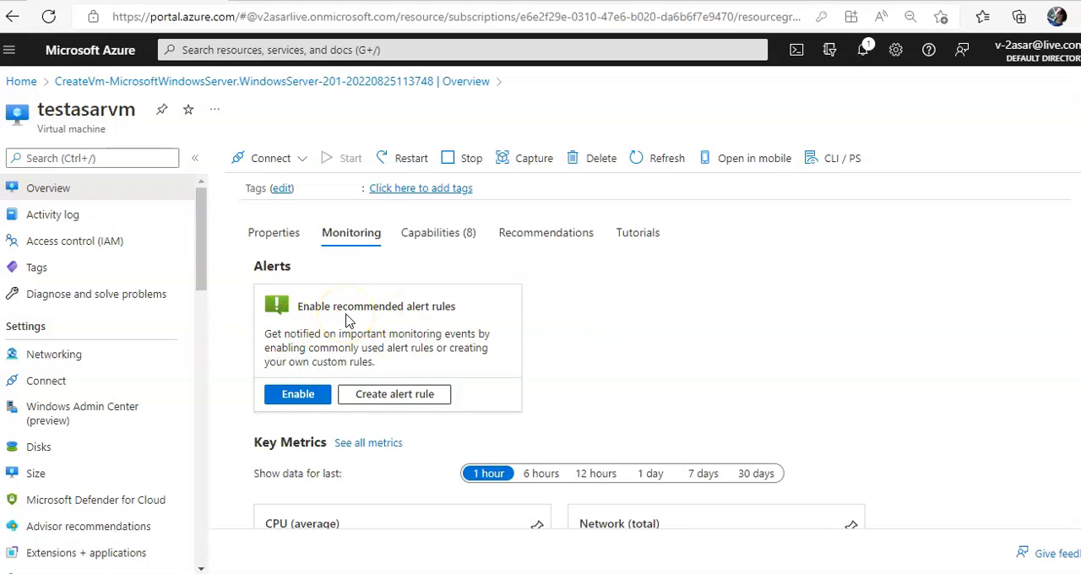
pyautogui.moveTo(306, 345)
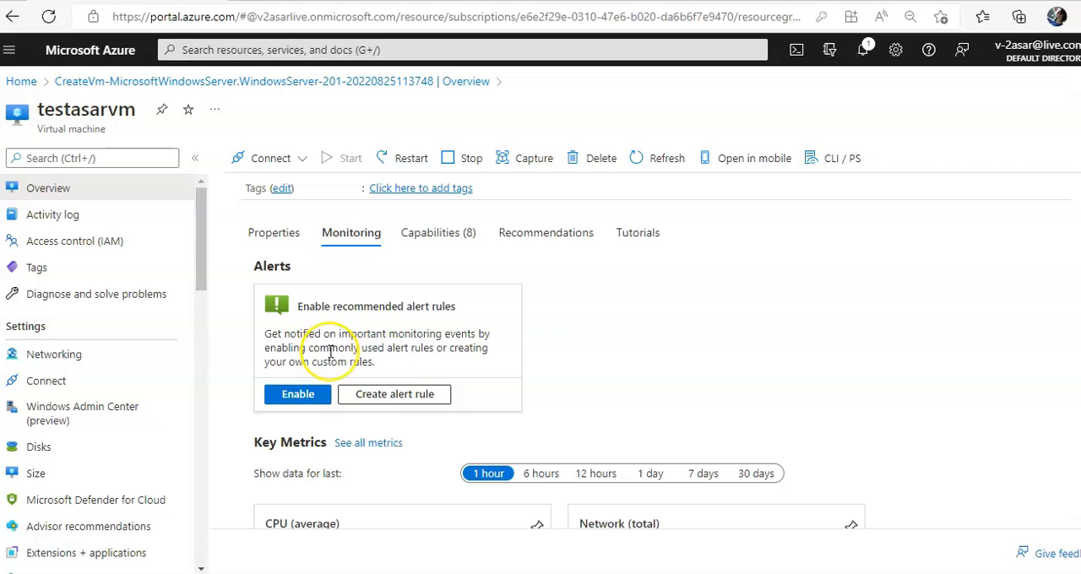
pyautogui.moveTo(329, 348)
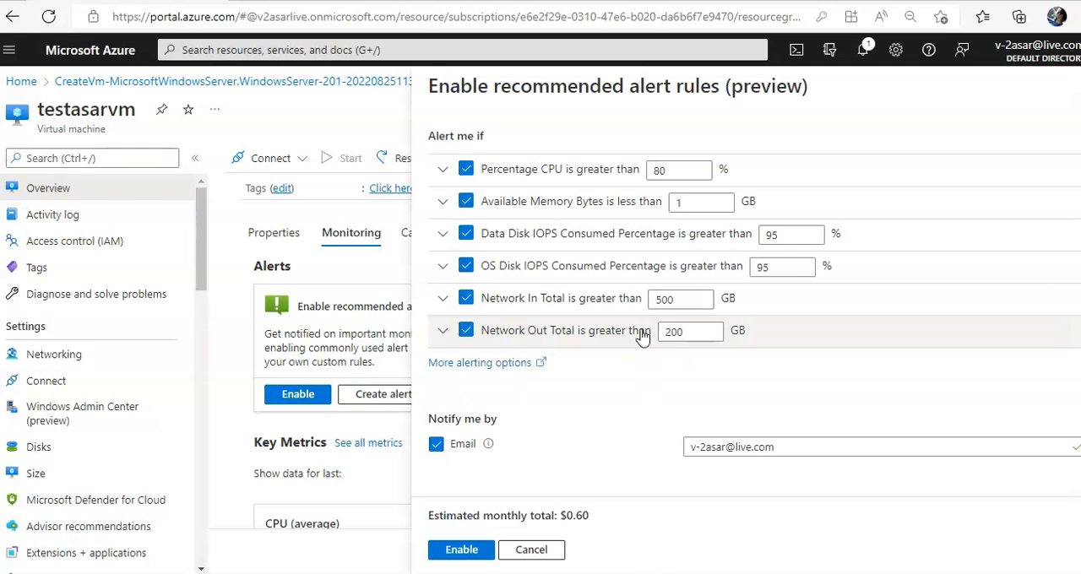
pyautogui.moveTo(495, 169)
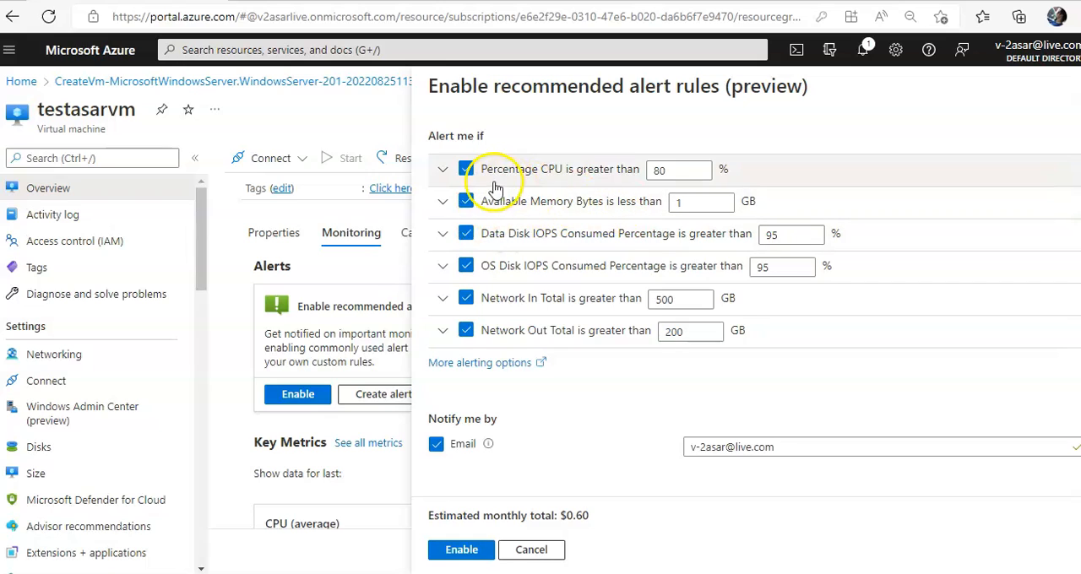
pyautogui.moveTo(524, 213)
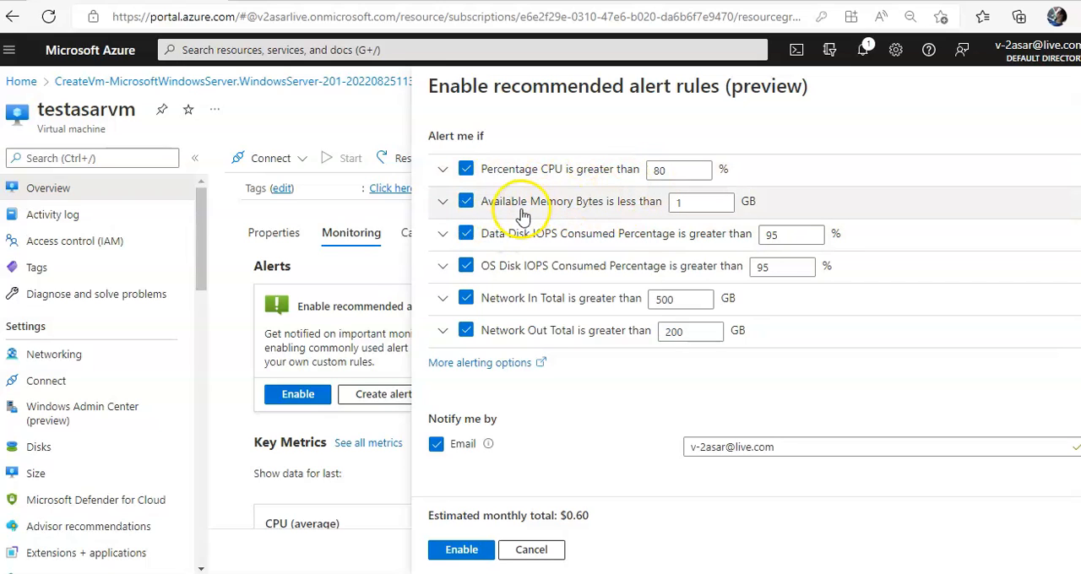
pyautogui.moveTo(503, 243)
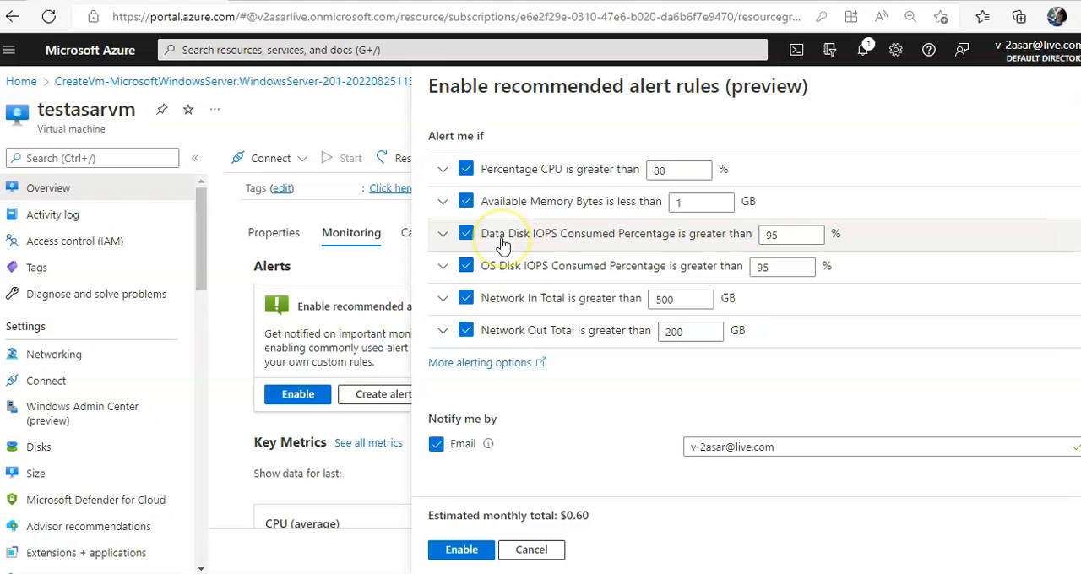
pyautogui.moveTo(513, 304)
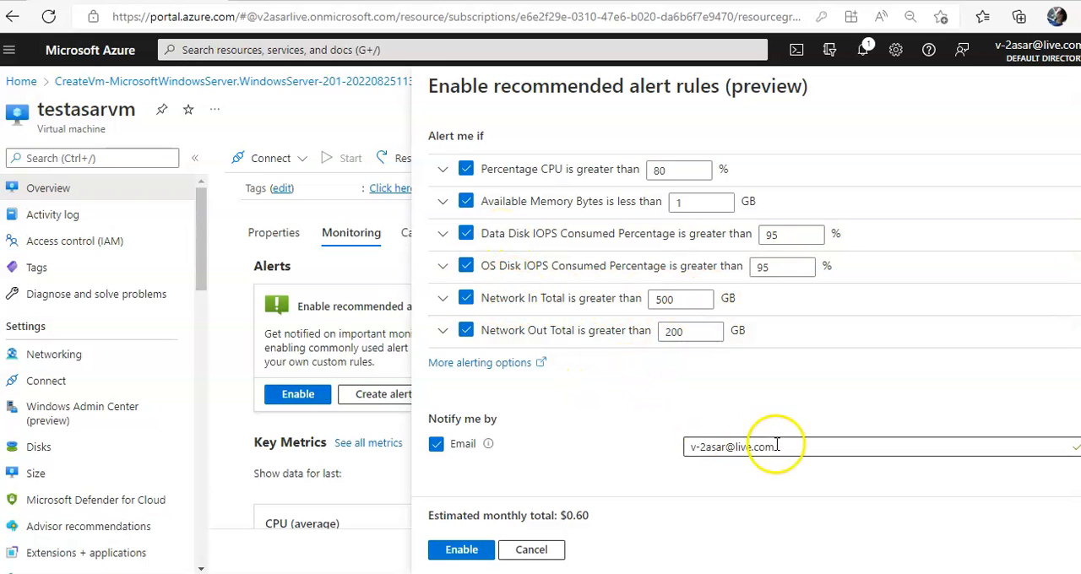
# Scroll the recommended alert rules pane to review the disk and network thresholds.
pyautogui.scroll(-3)
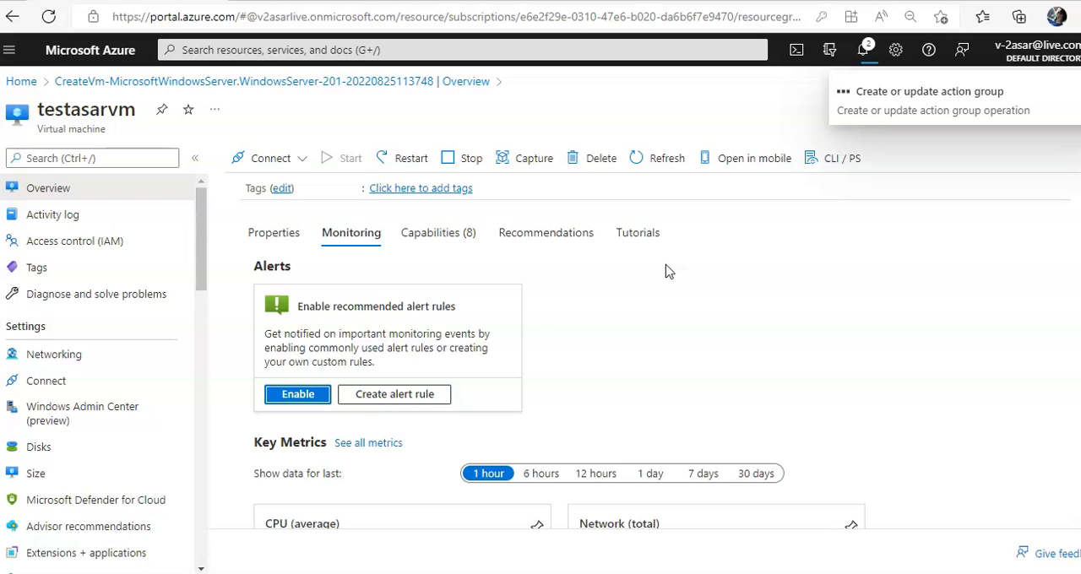
pyautogui.moveTo(830, 256)
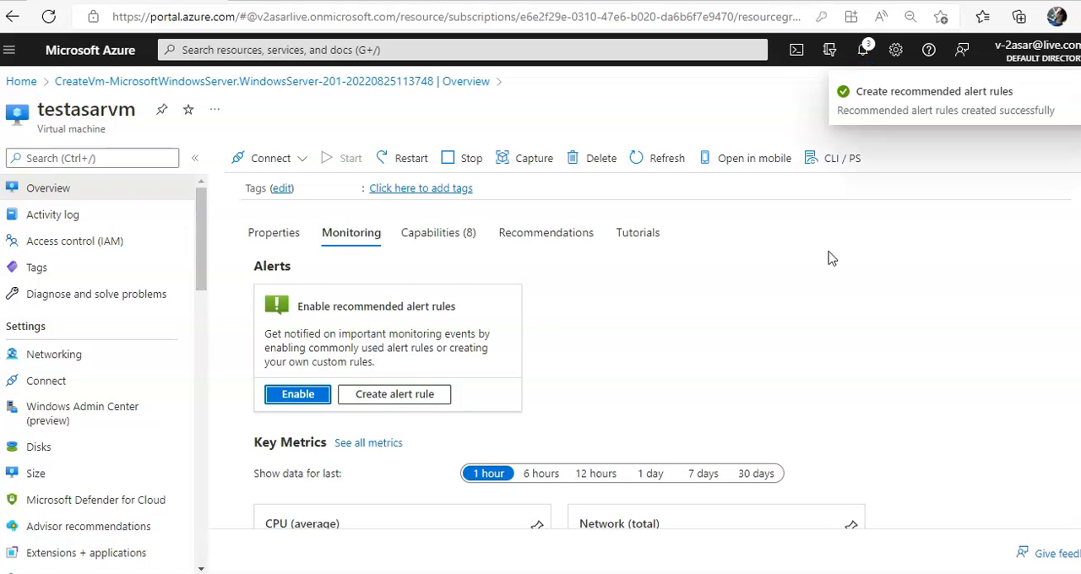
pyautogui.moveTo(672, 228)
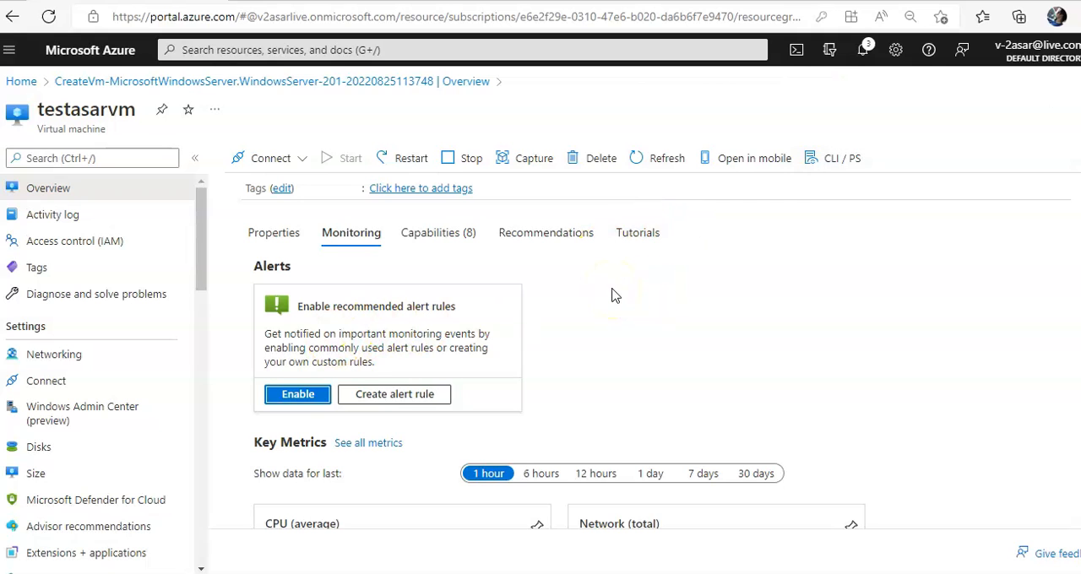
pyautogui.click(439, 233)
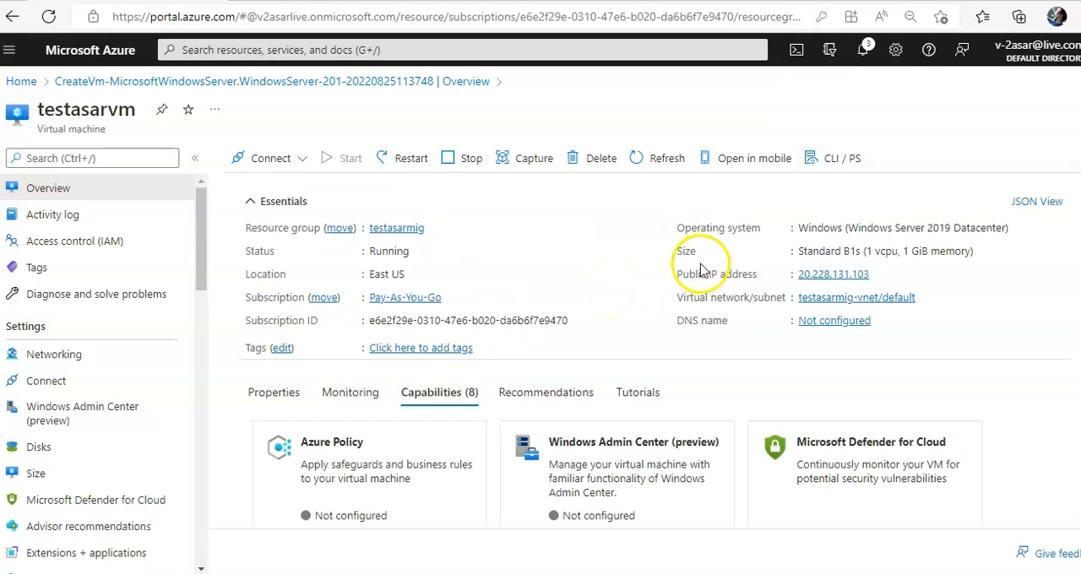
pyautogui.click(350, 391)
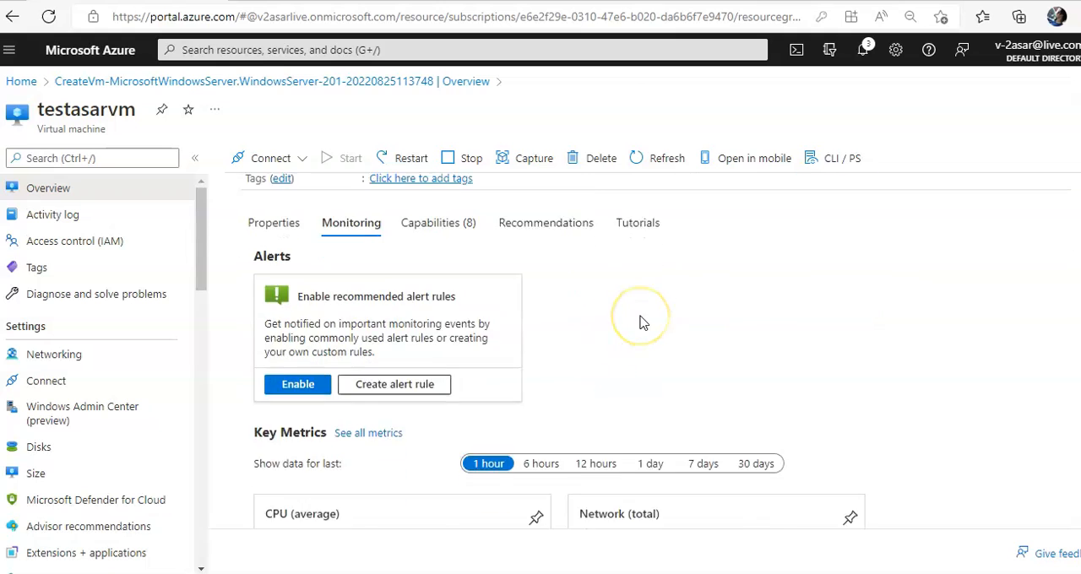
pyautogui.scroll(-3)
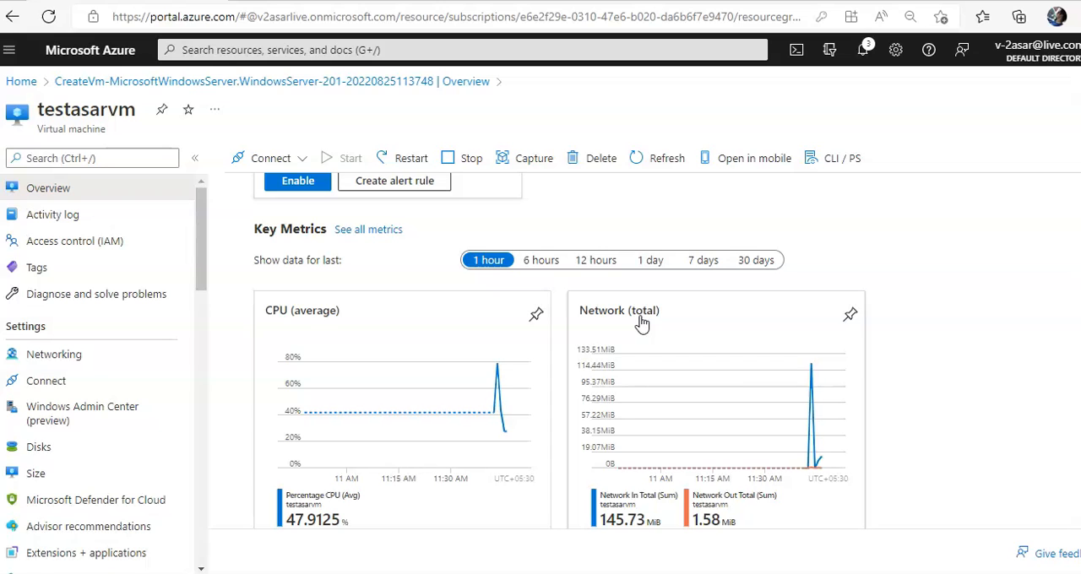
pyautogui.click(540, 260)
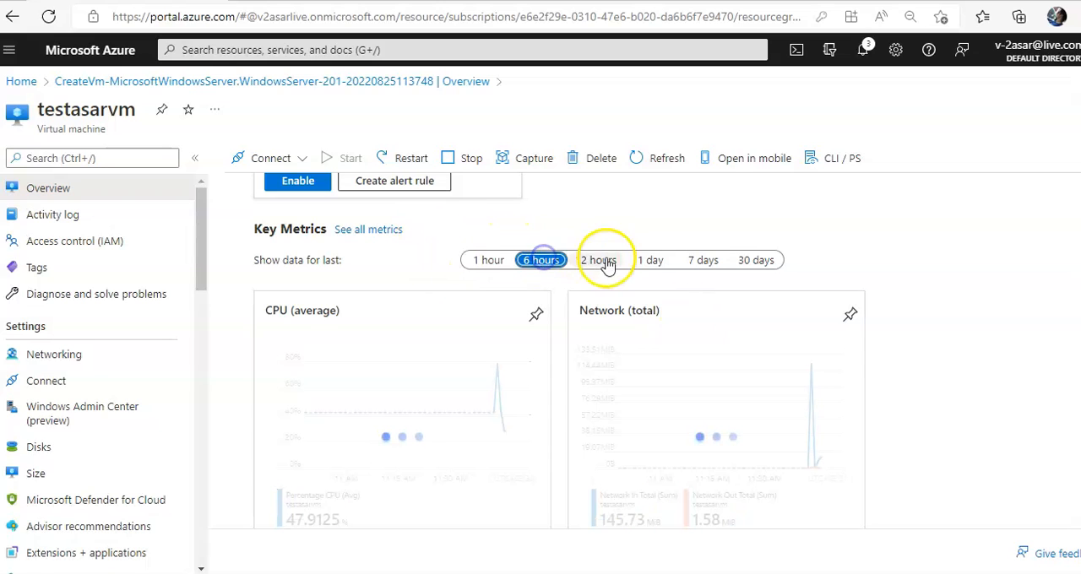
pyautogui.click(650, 260)
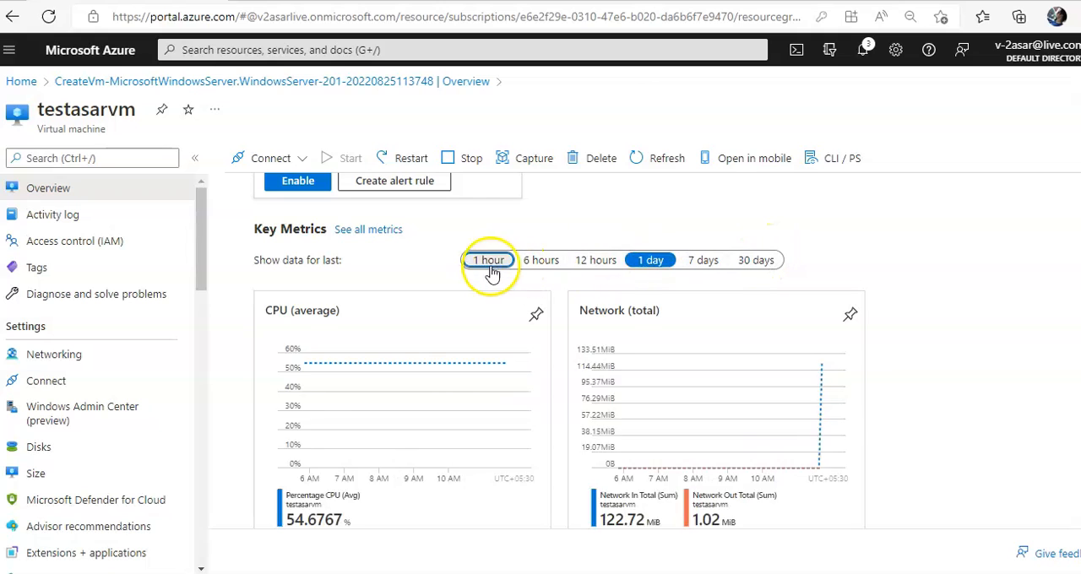
pyautogui.click(488, 260)
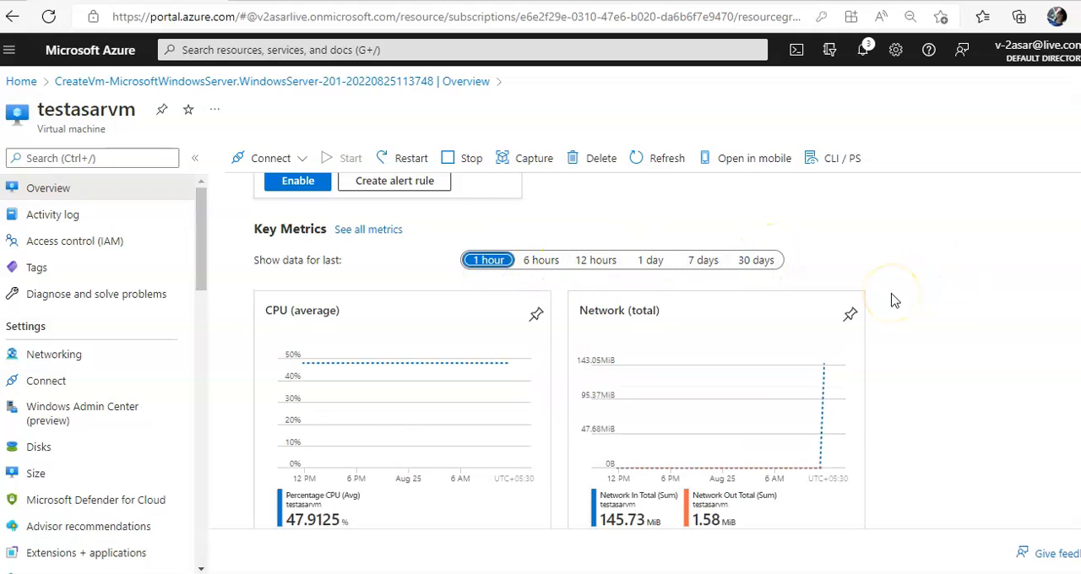
pyautogui.click(486, 260)
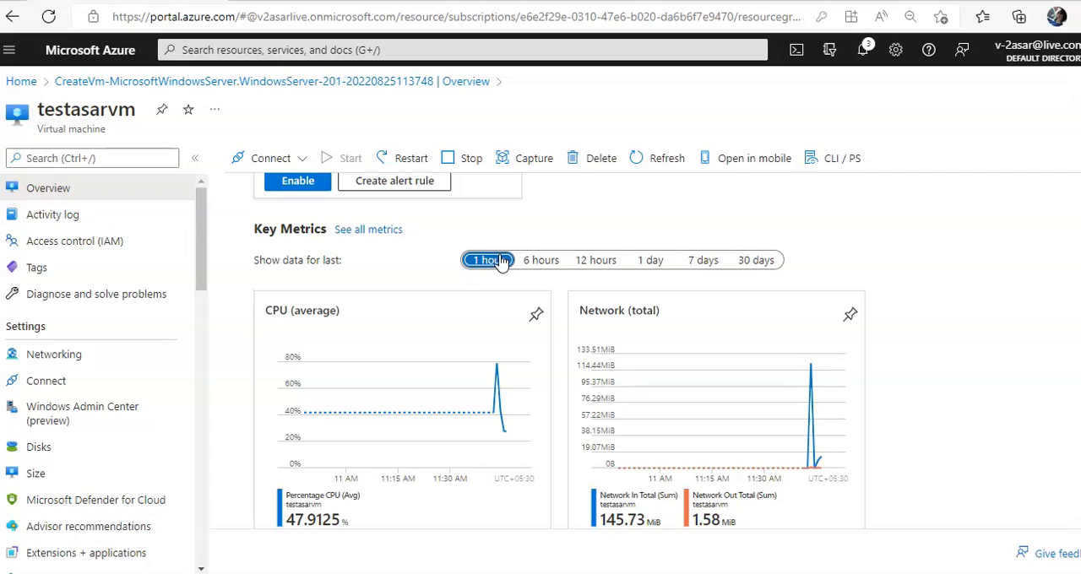
pyautogui.moveTo(713, 260)
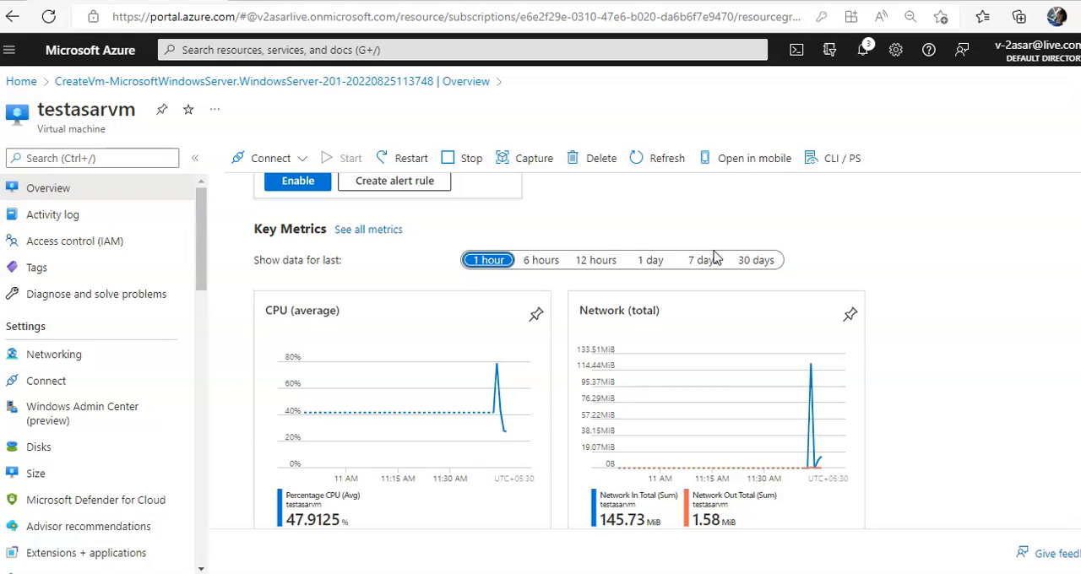
pyautogui.scroll(-3)
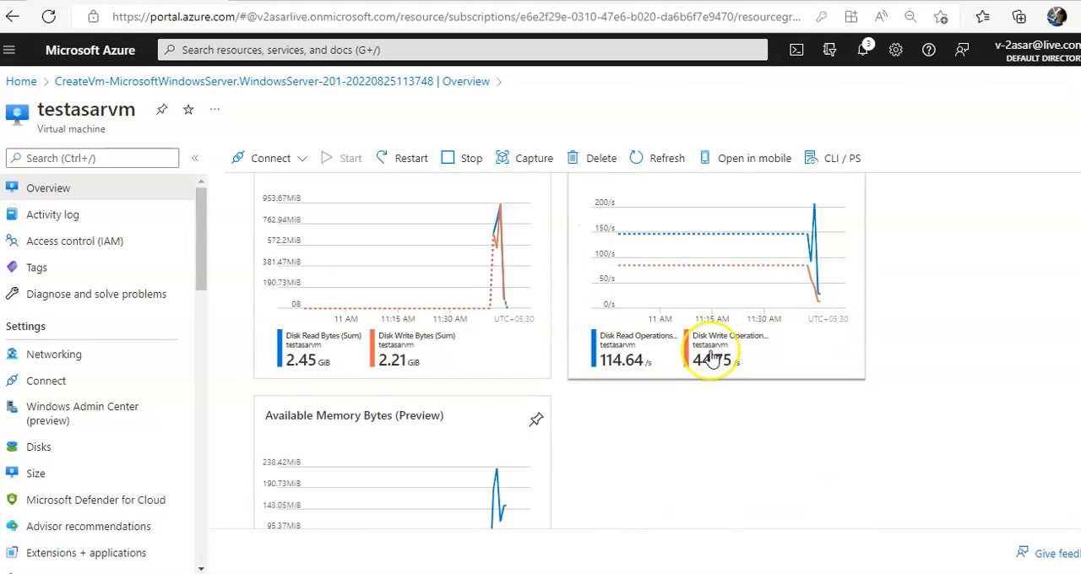
pyautogui.scroll(-3)
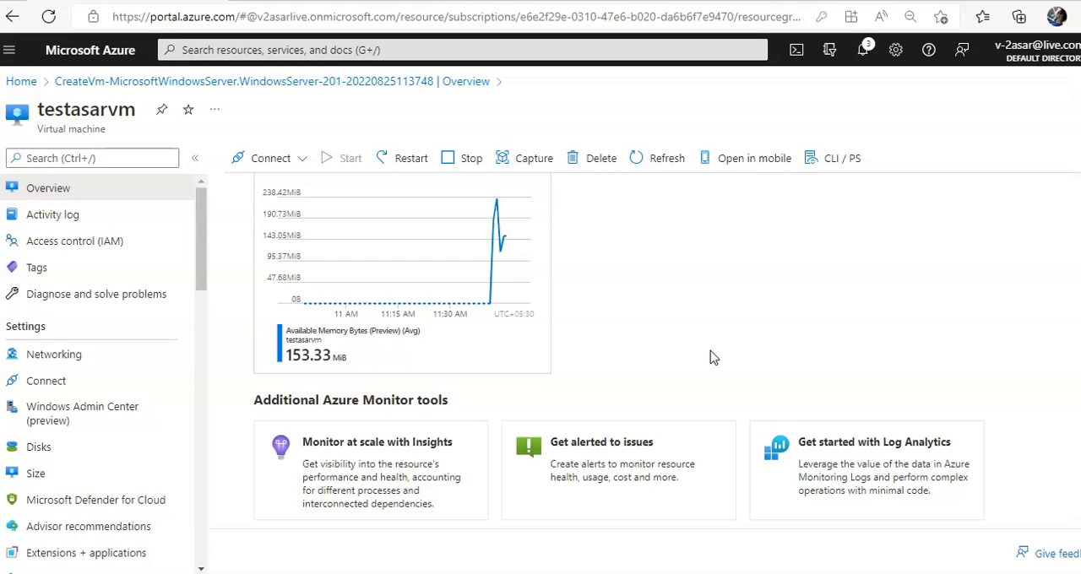
pyautogui.moveTo(68, 303)
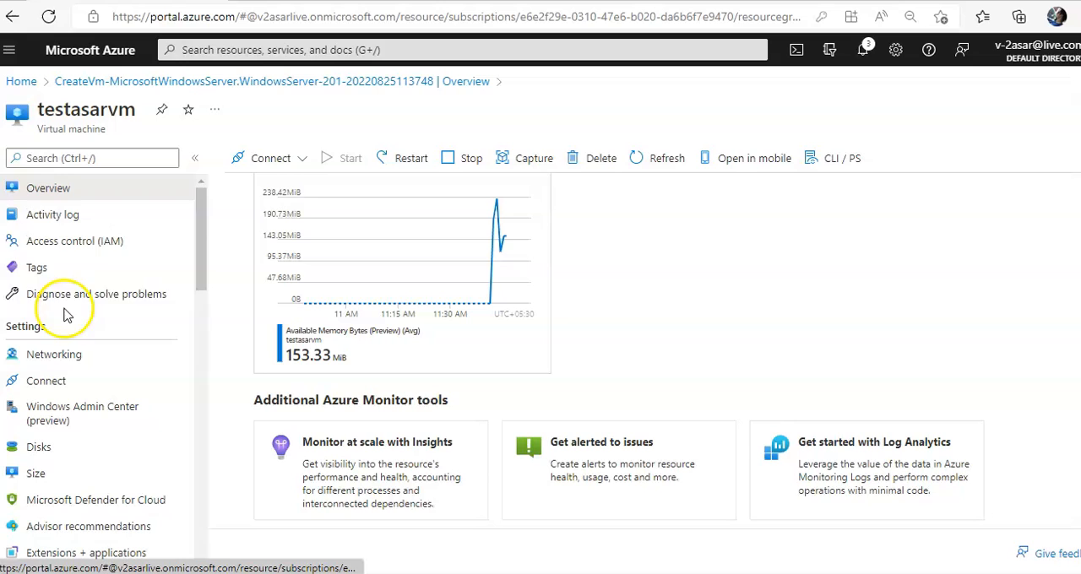
# Expand the Create or Update Virtual Machine activity to show its individual events.
pyautogui.click(52, 213)
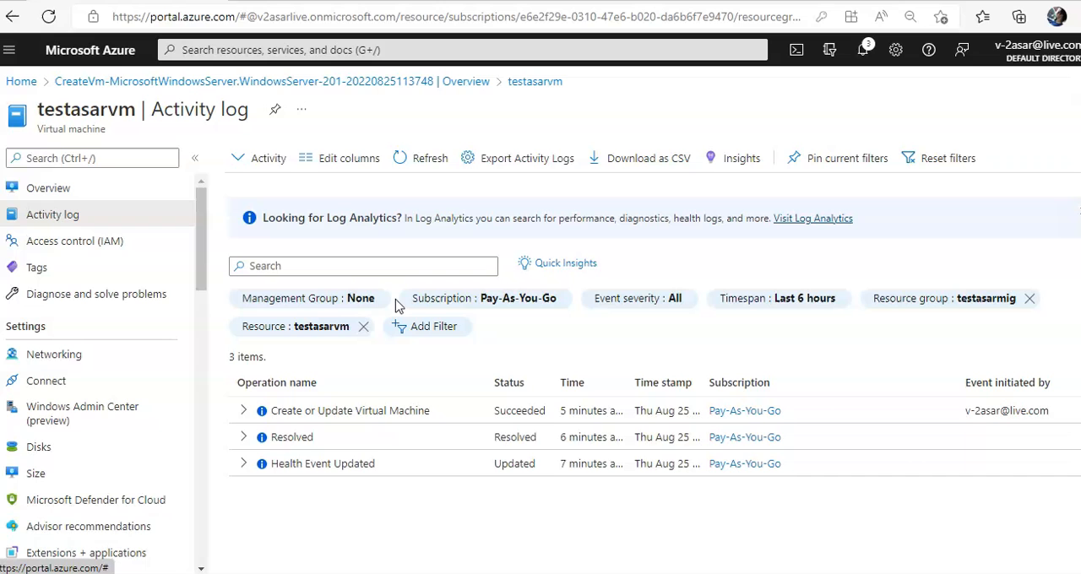
pyautogui.moveTo(344, 418)
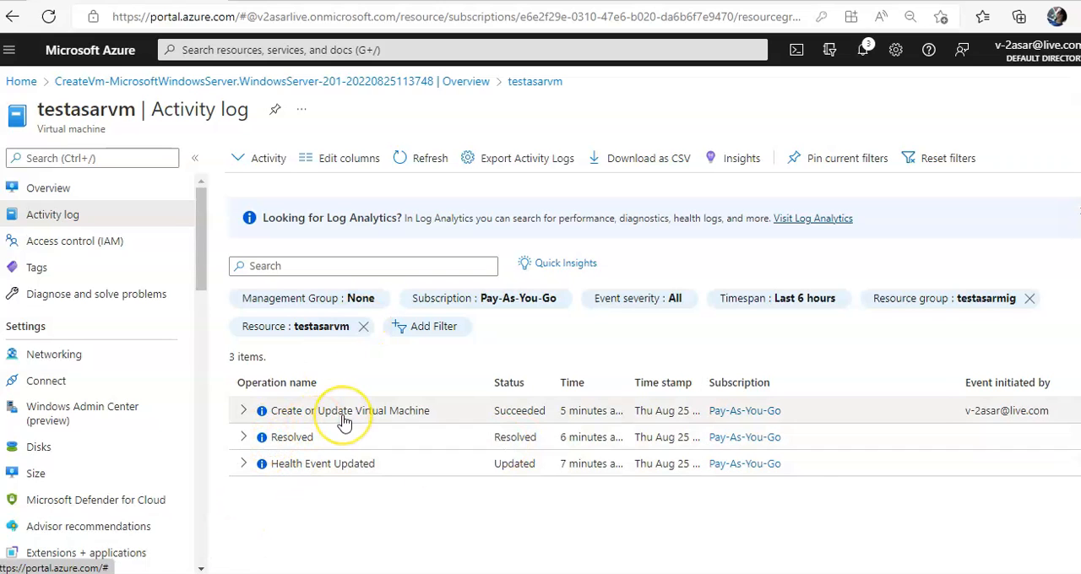
pyautogui.moveTo(327, 400)
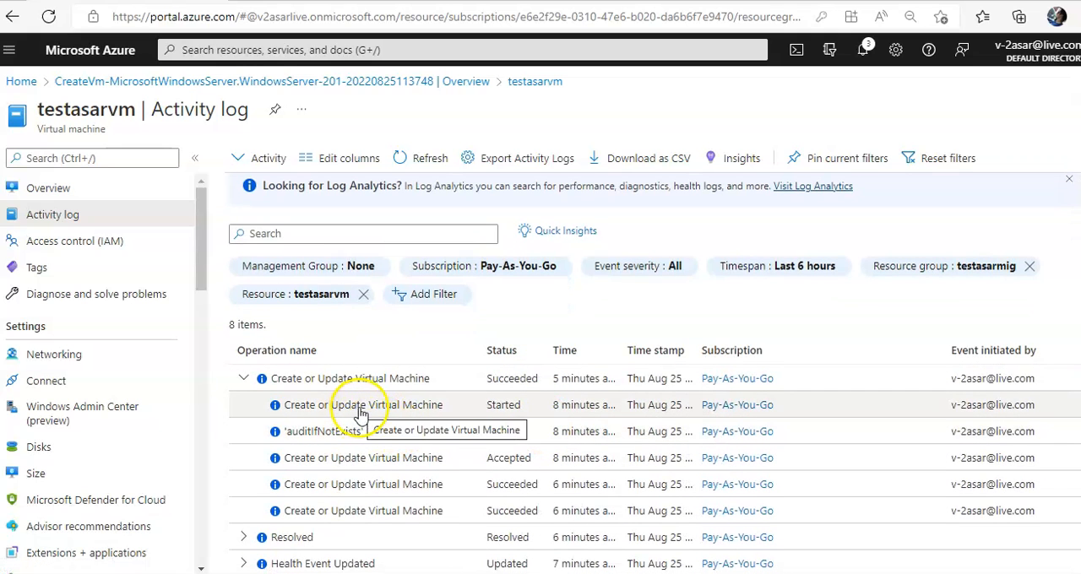
# View the Started Create or Update Virtual Machine event as raw JSON and read down through it.
pyautogui.click(363, 406)
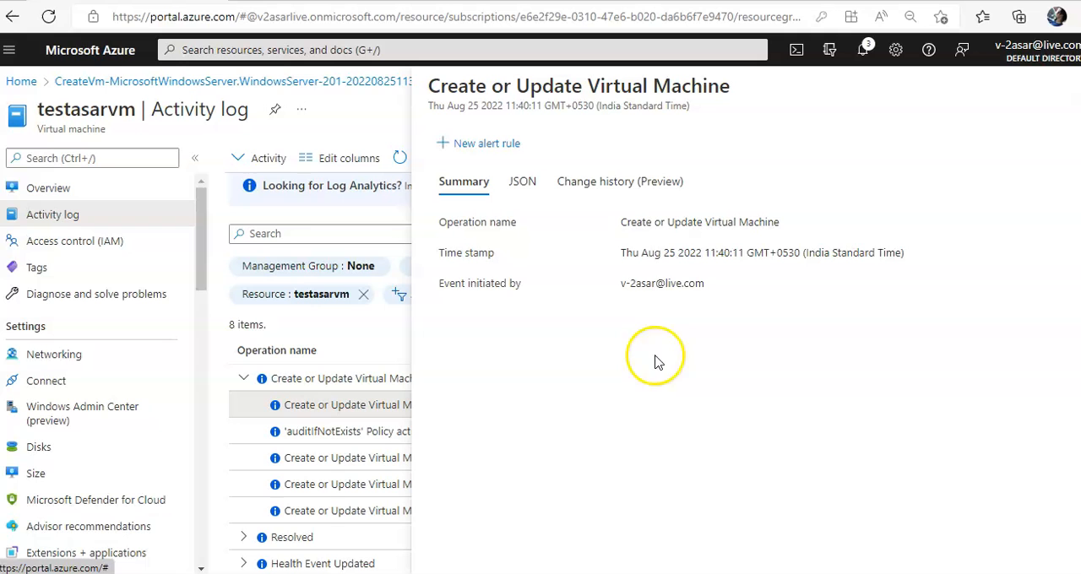
pyautogui.click(522, 182)
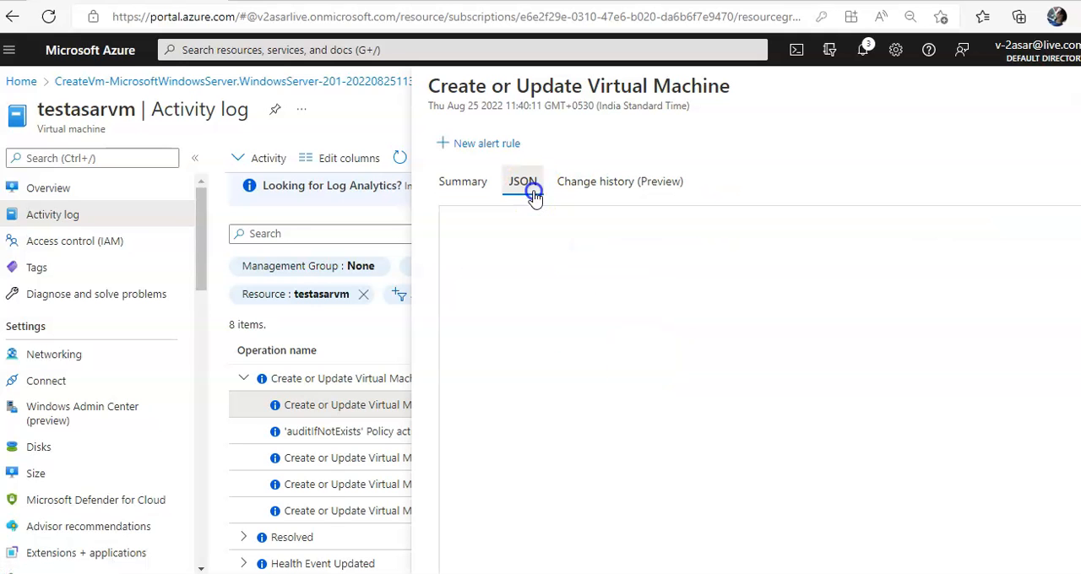
pyautogui.click(521, 181)
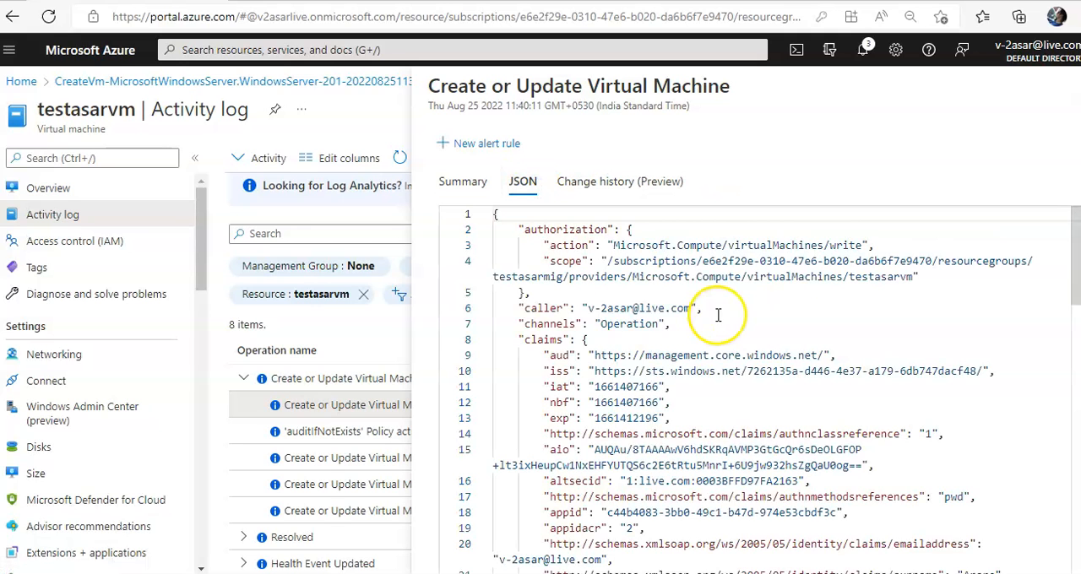
pyautogui.scroll(-3)
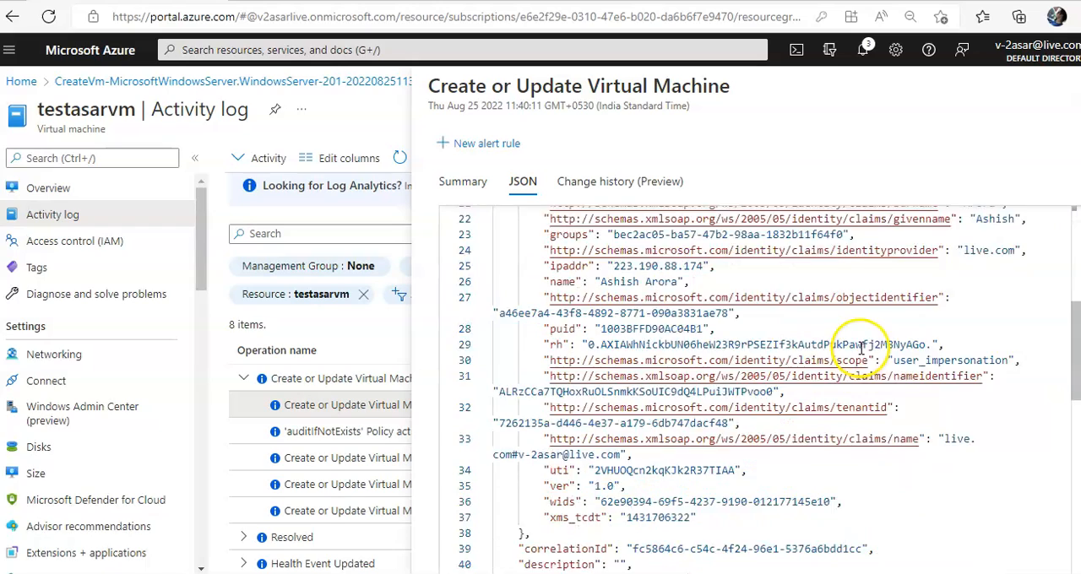
pyautogui.scroll(-3)
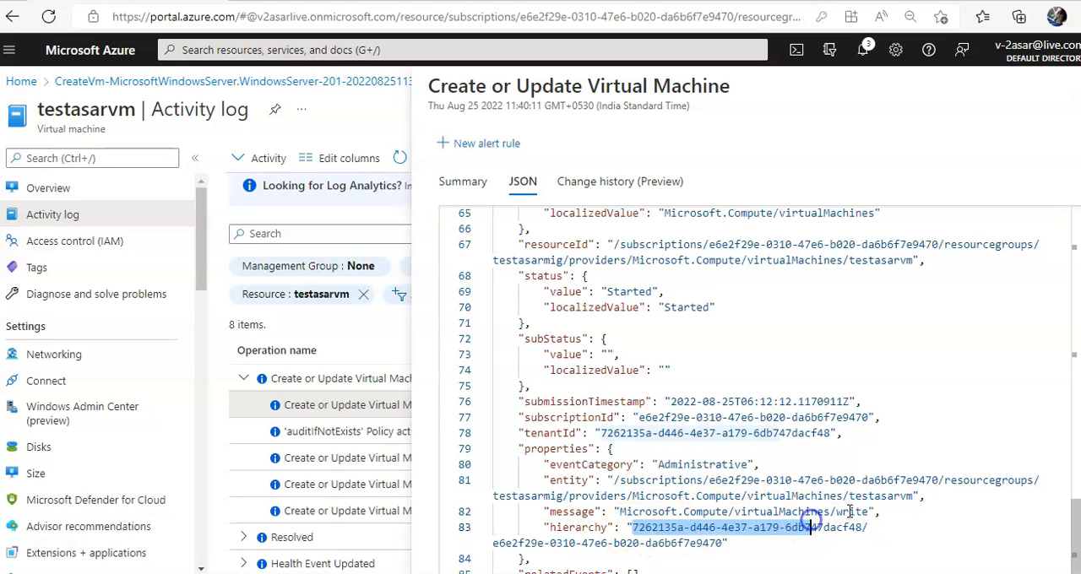
# Scroll back to the top of the event JSON and return to the Summary view.
pyautogui.scroll(3)
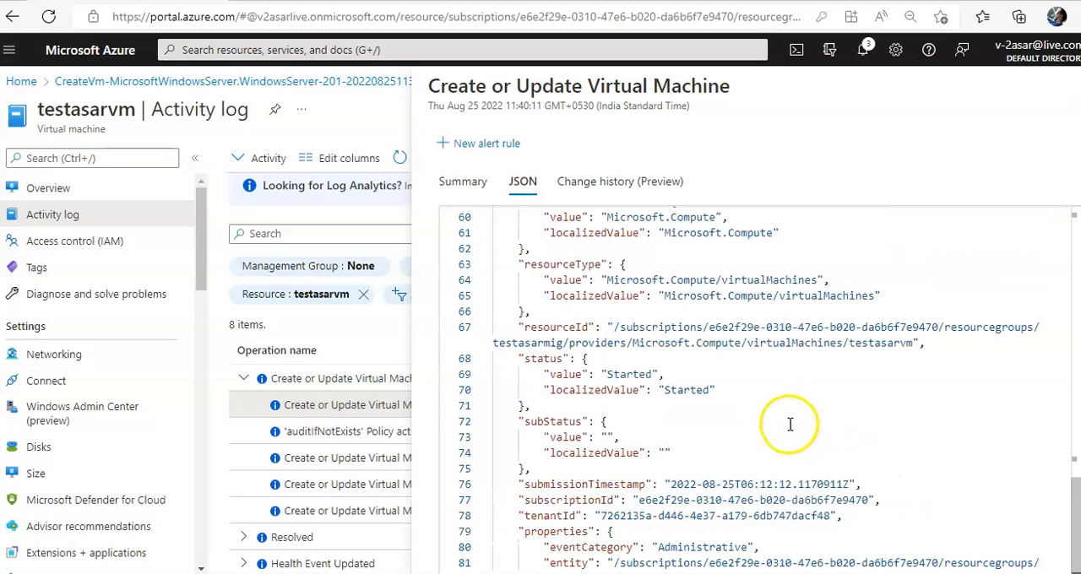
pyautogui.scroll(3)
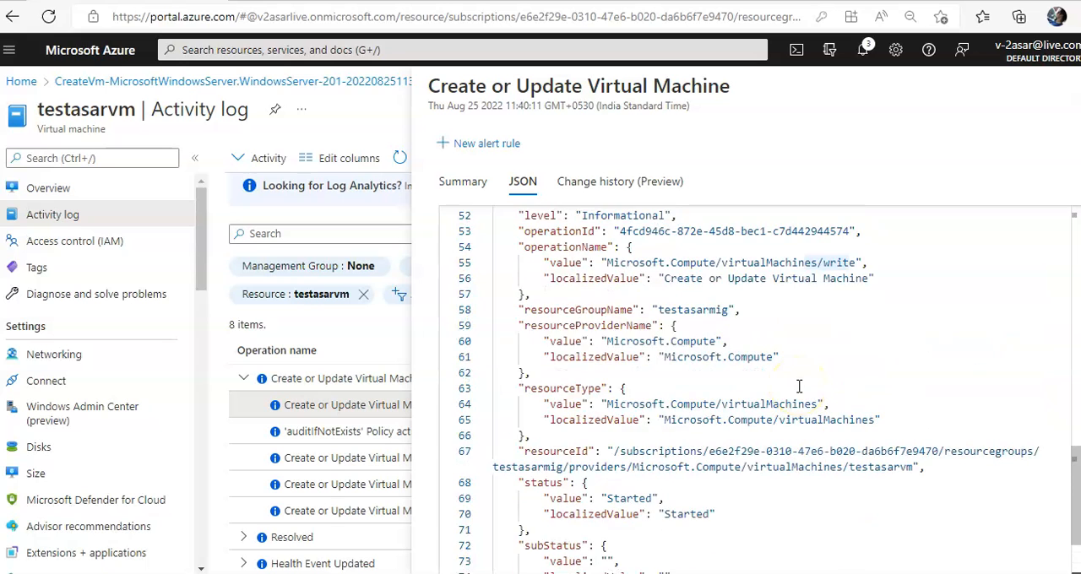
pyautogui.scroll(3)
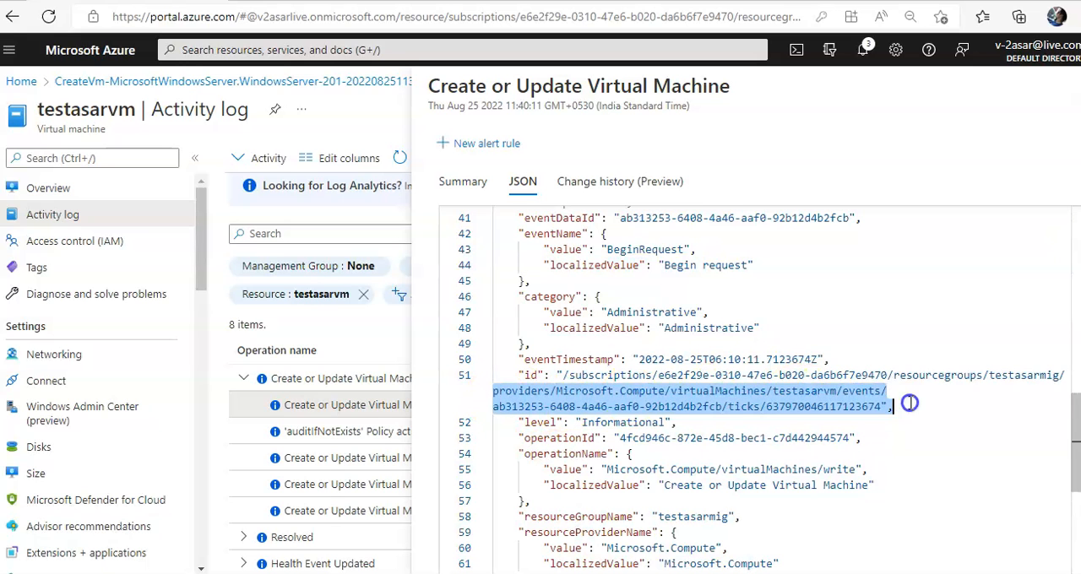
pyautogui.scroll(3)
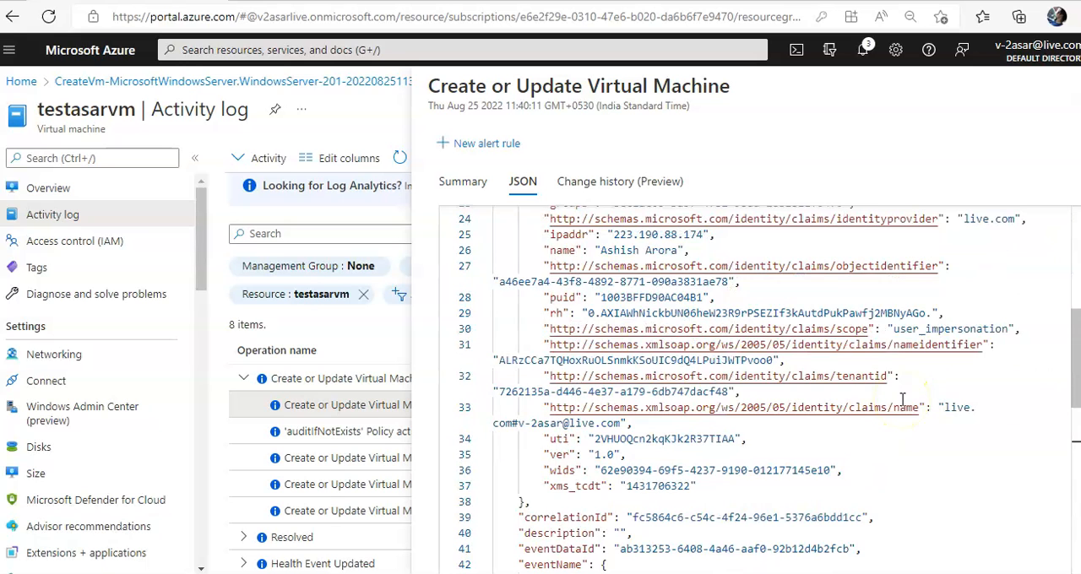
pyautogui.scroll(3)
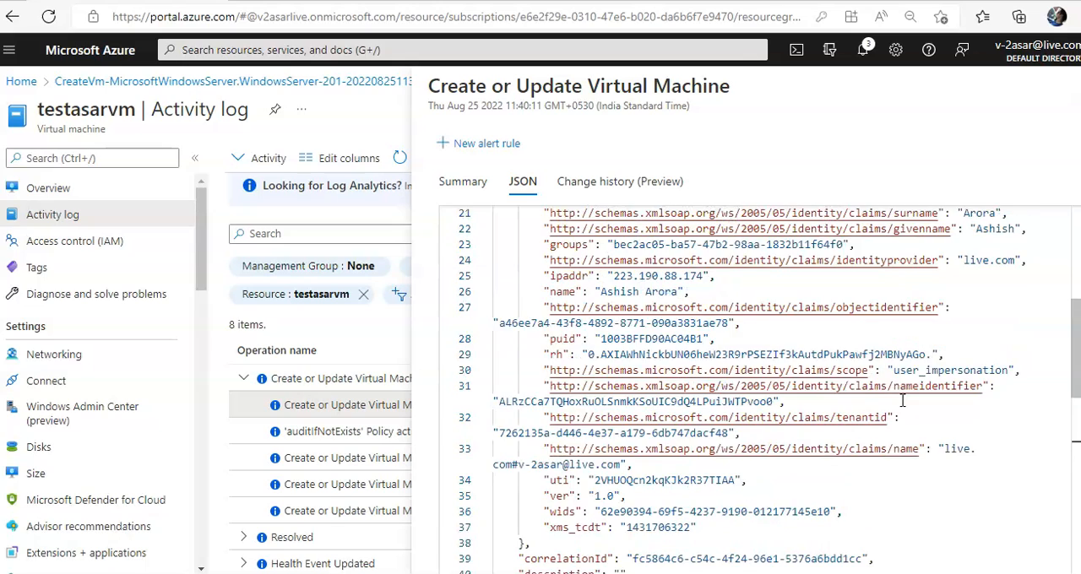
pyautogui.scroll(3)
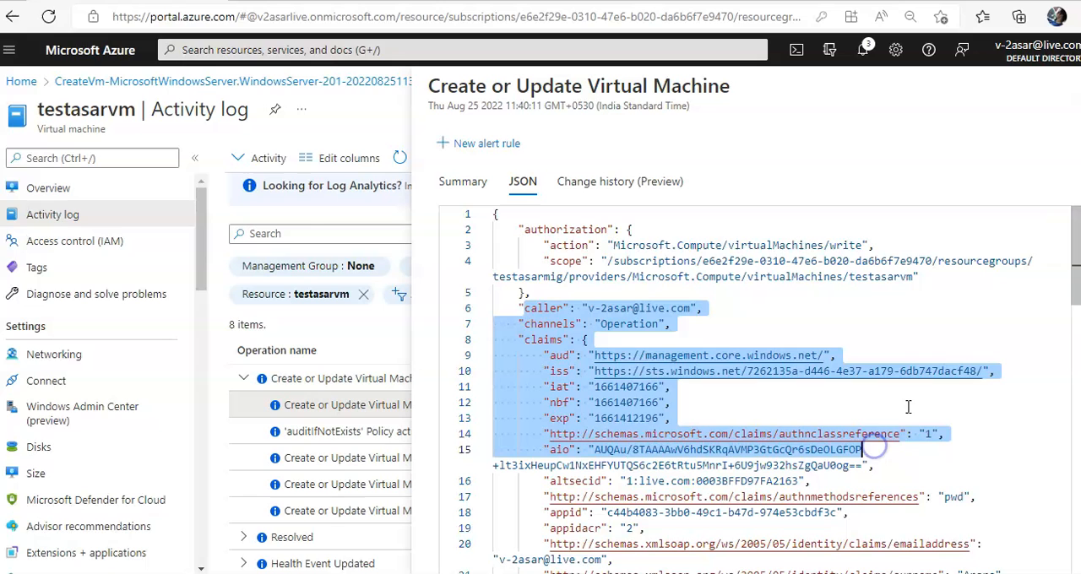
pyautogui.click(730, 260)
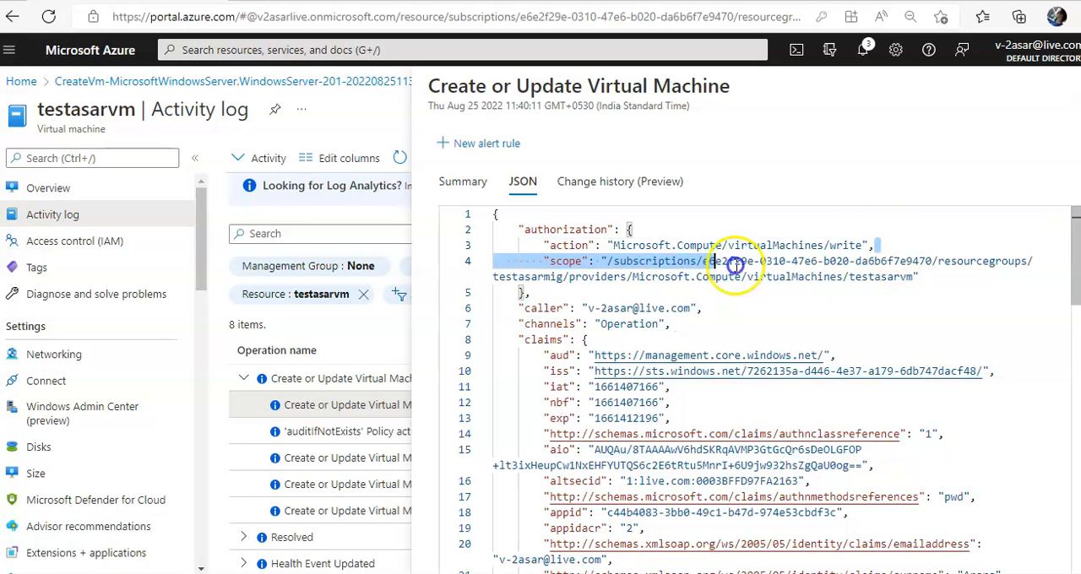
pyautogui.click(462, 181)
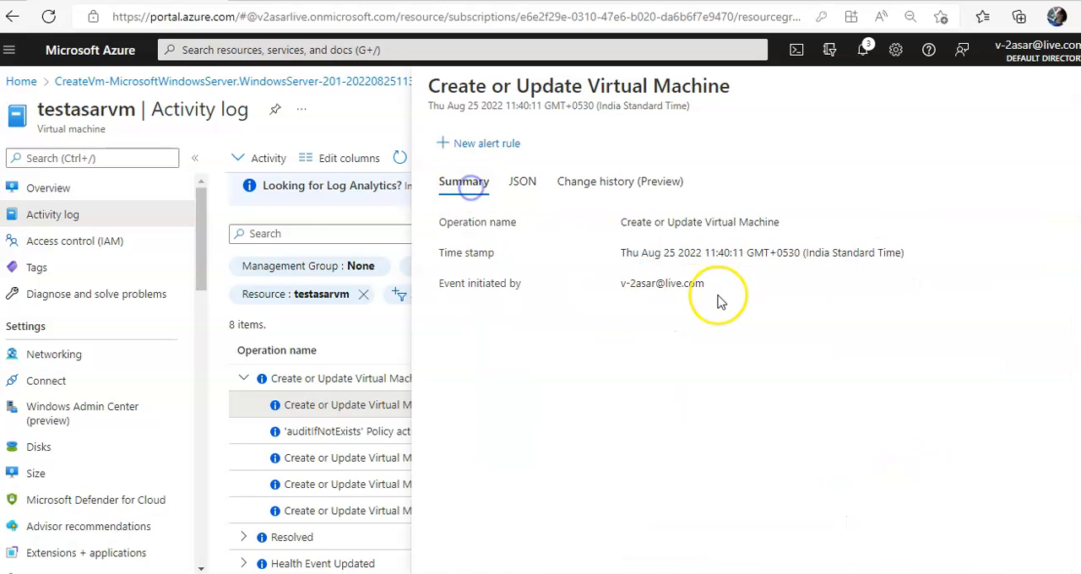
# Close the event details pane, returning to the expanded Activity log list.
pyautogui.doubleClick(662, 284)
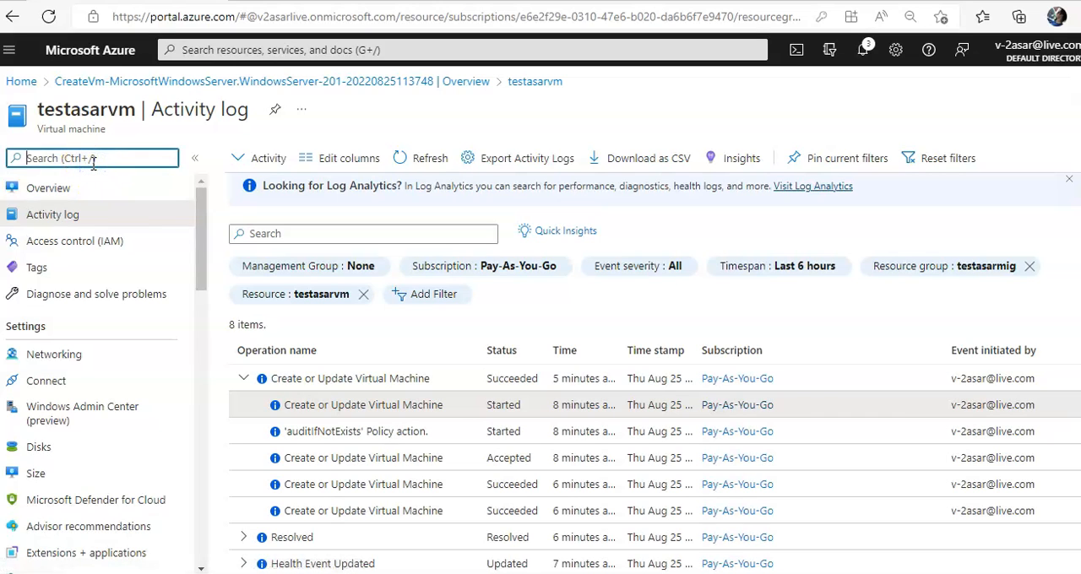
# Filter the VM menu with 'diagno', view Diagnostic settings, then Performance diagnostics for testasarvm.
pyautogui.write('dia')
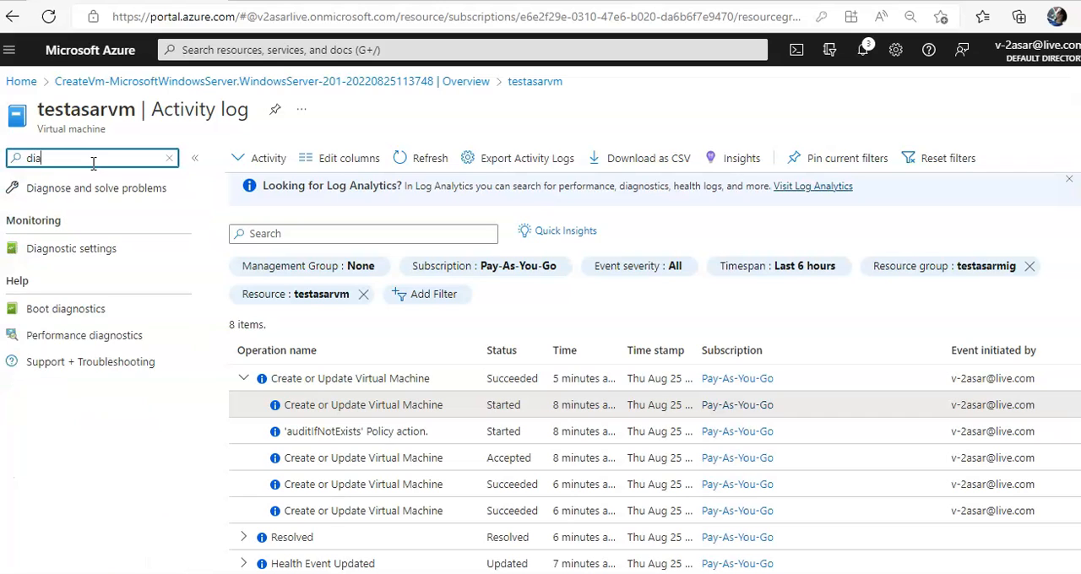
pyautogui.write('gno')
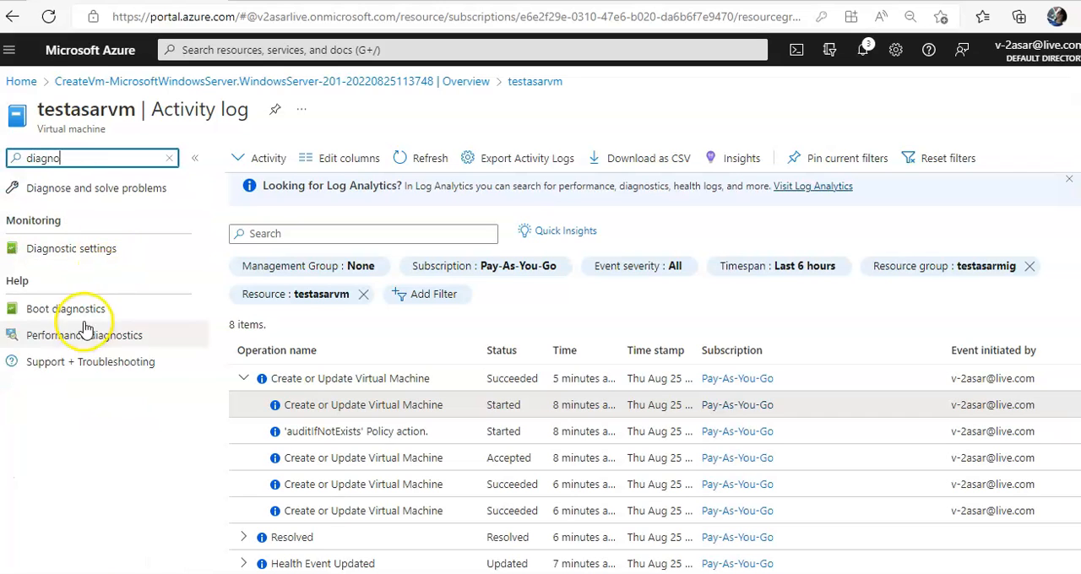
pyautogui.click(71, 247)
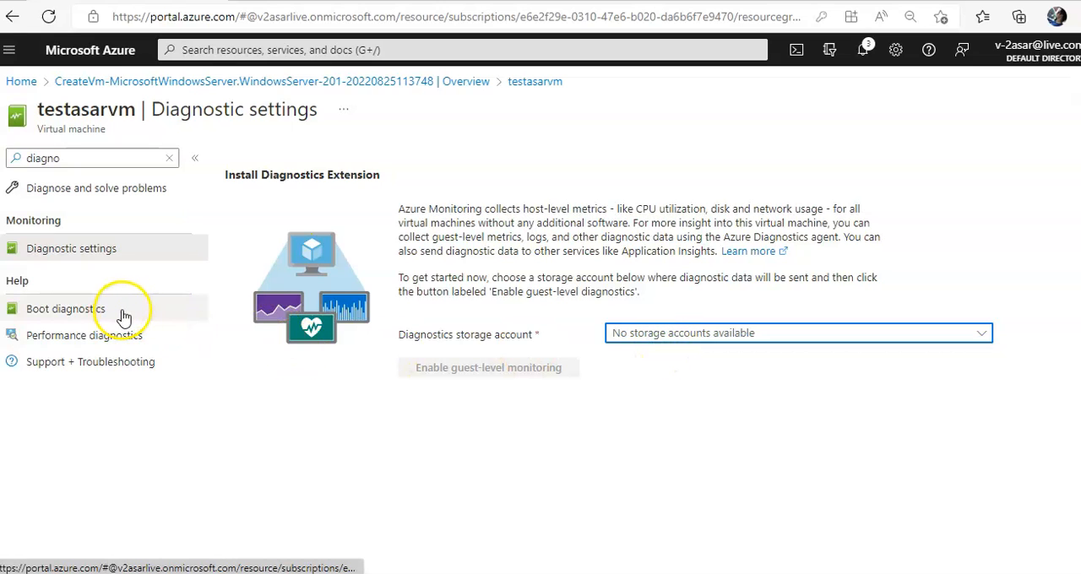
pyautogui.click(85, 334)
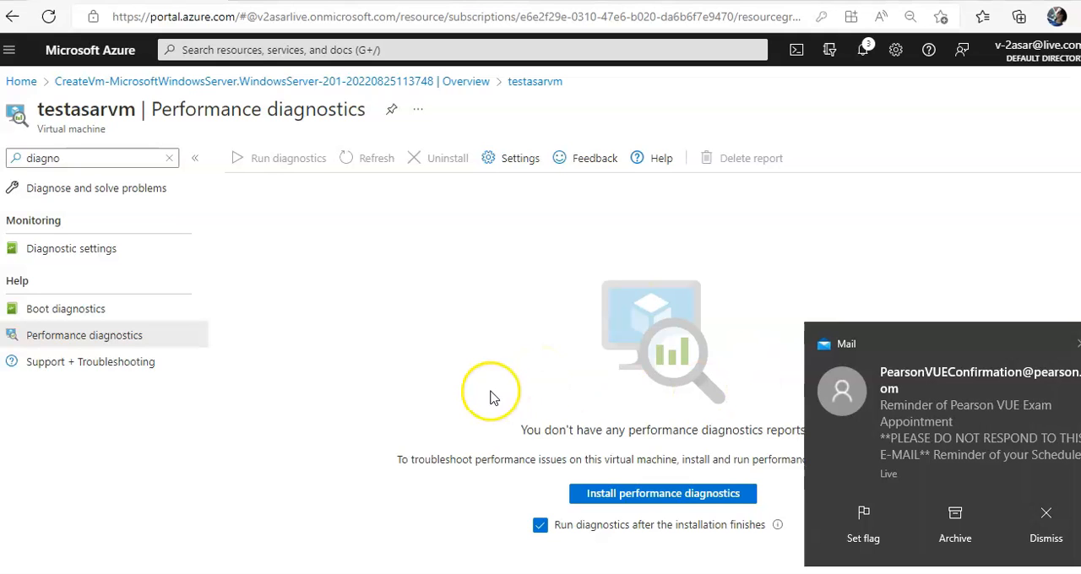
pyautogui.moveTo(735, 392)
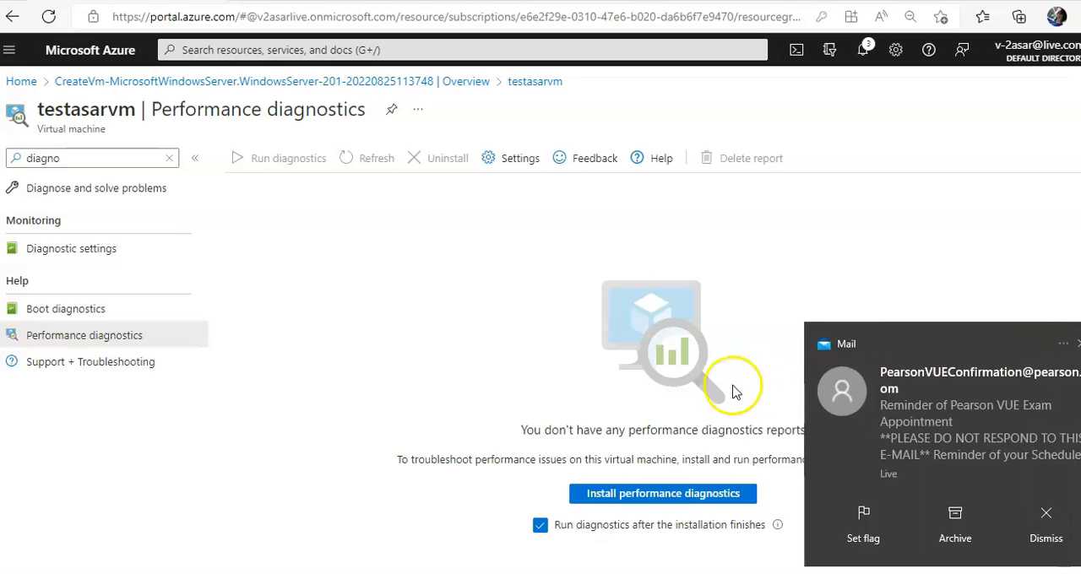
pyautogui.moveTo(692, 397)
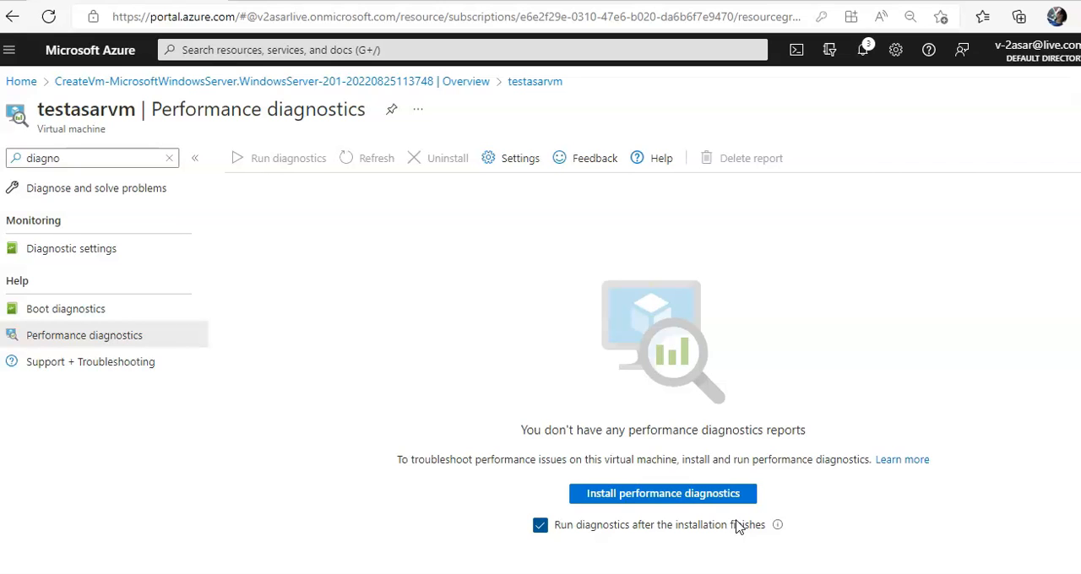
pyautogui.moveTo(84, 522)
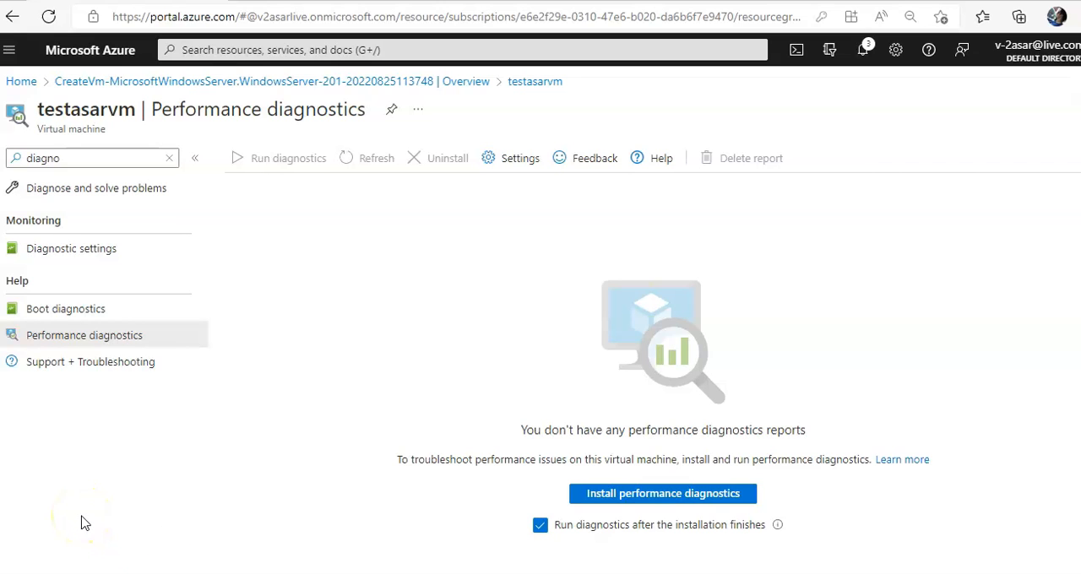